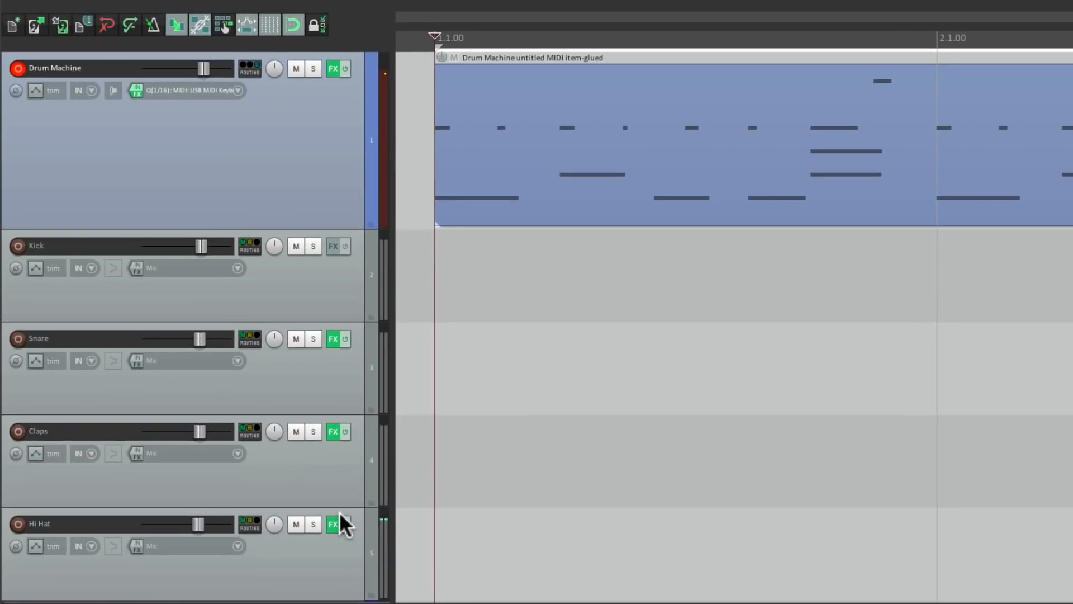
- Open the Add FX list for the Snare track with Shift+F, filtered to 'phaser'
key(shift+f)
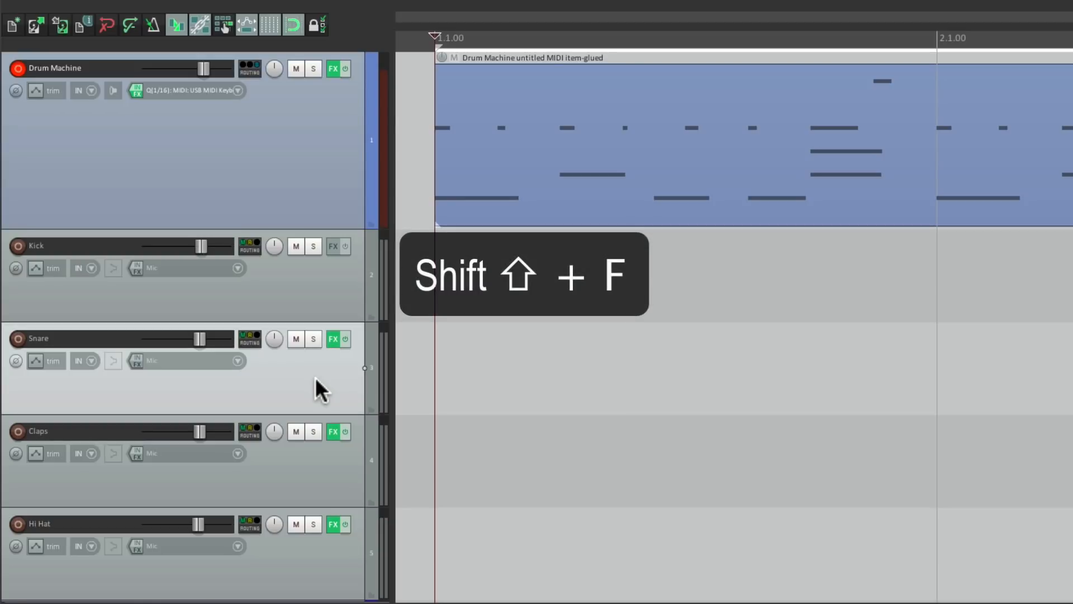
click(333, 339)
text(phaser)
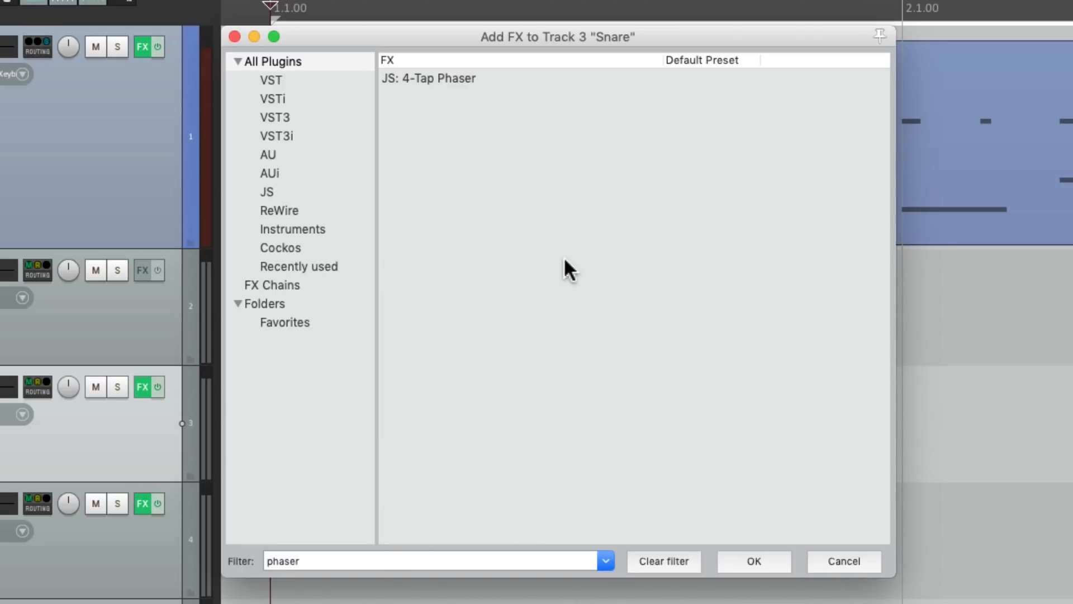
- Add JS: 4-Tap Phaser from the filtered list to the Snare track
click(428, 78)
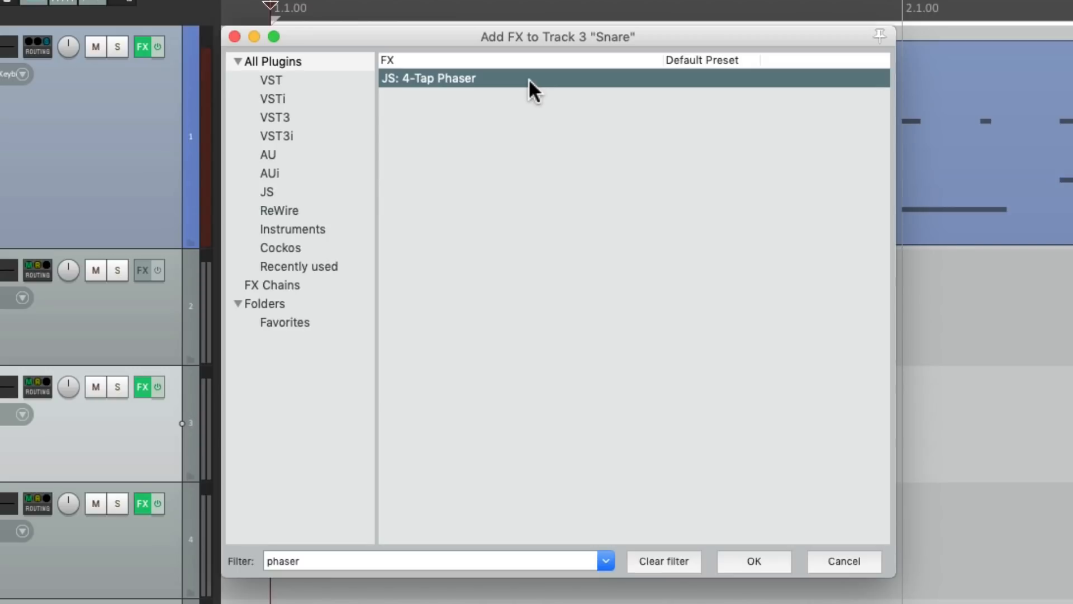
click(753, 561)
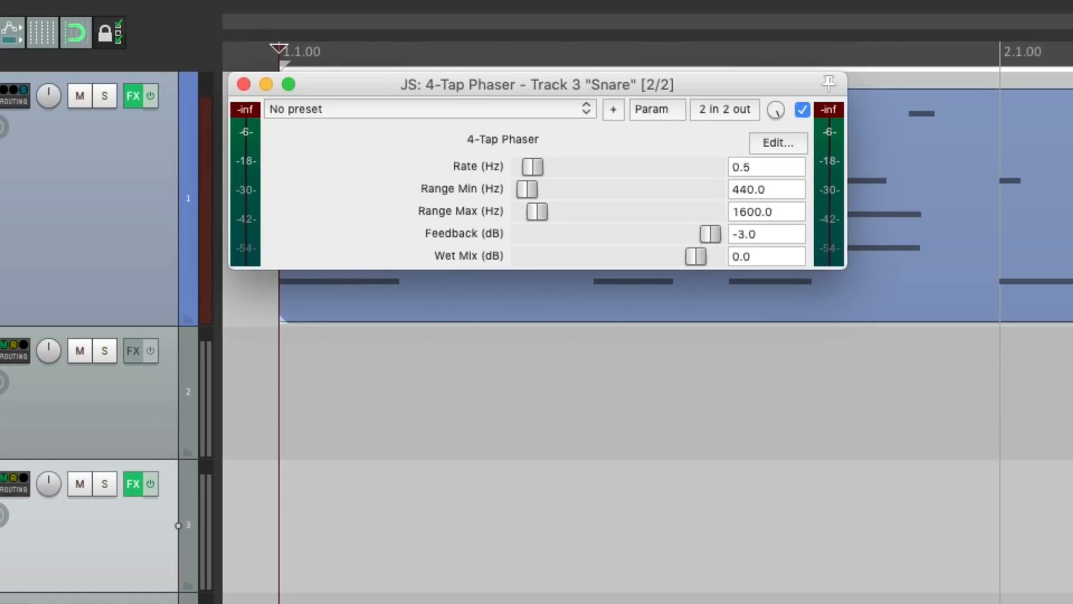
- Toggle the Snare phaser off and back on, then set its Rate to 7.5 Hz
click(802, 109)
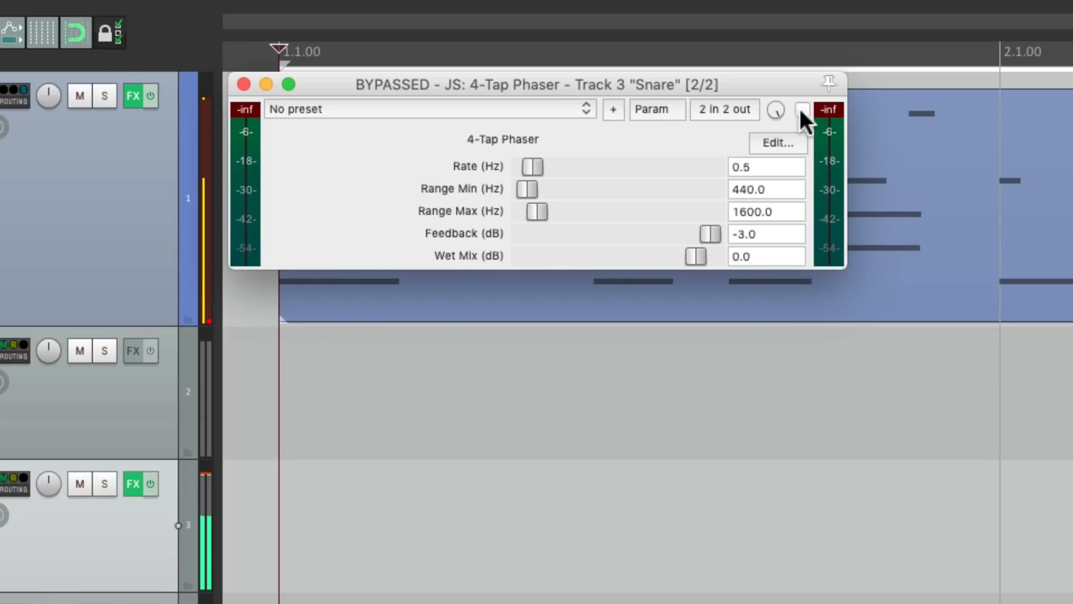
click(801, 109)
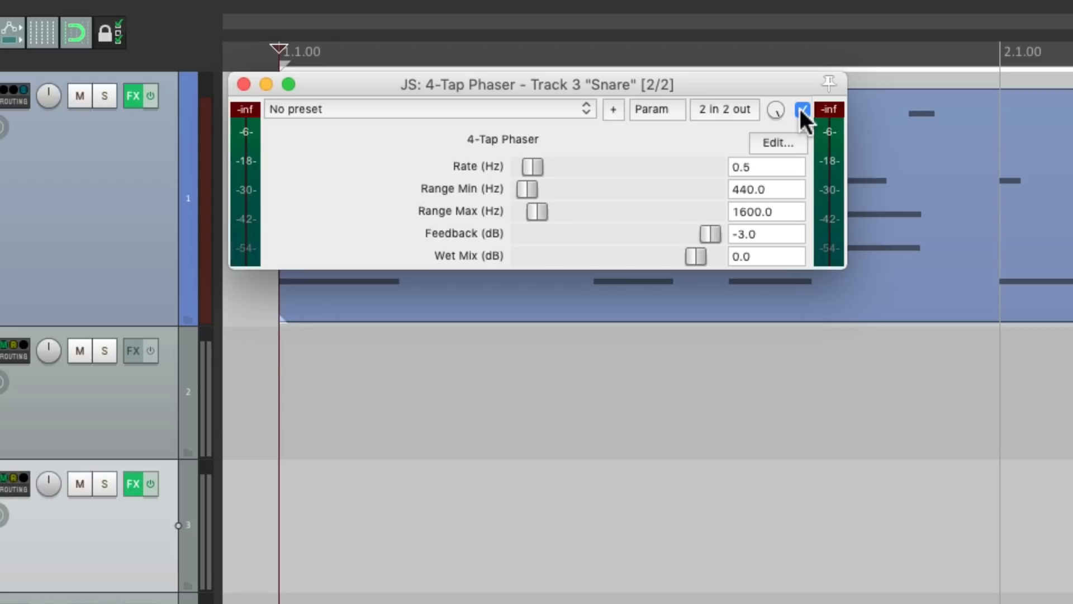
drag(538, 167, 661, 166)
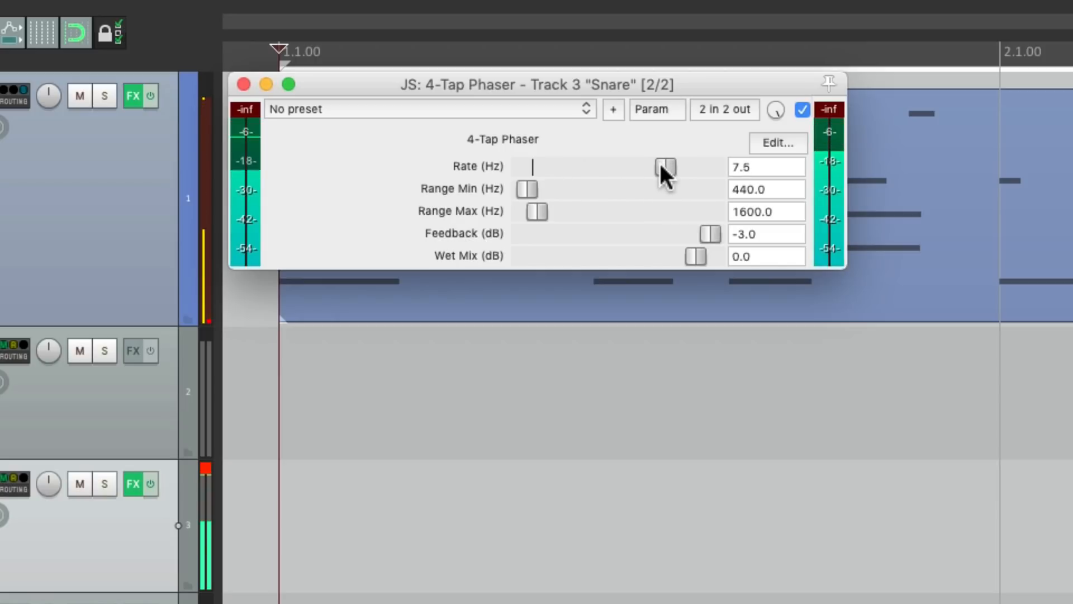
- Slow the Snare phaser rate to about 0.5 Hz and settle the sweep range near 439–1537 Hz
drag(664, 166, 536, 166)
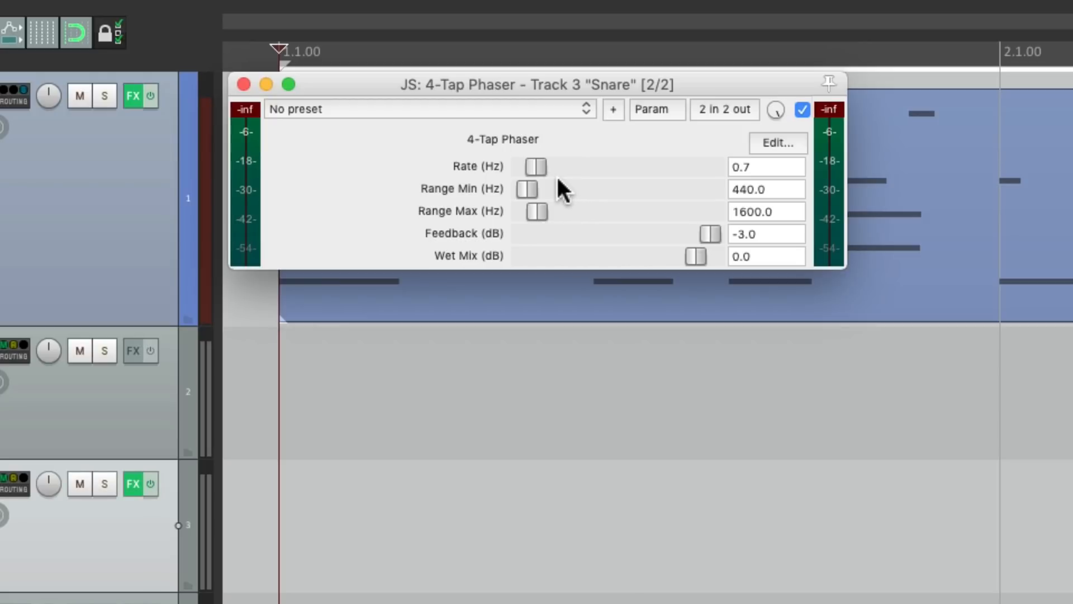
mouse_move(569, 223)
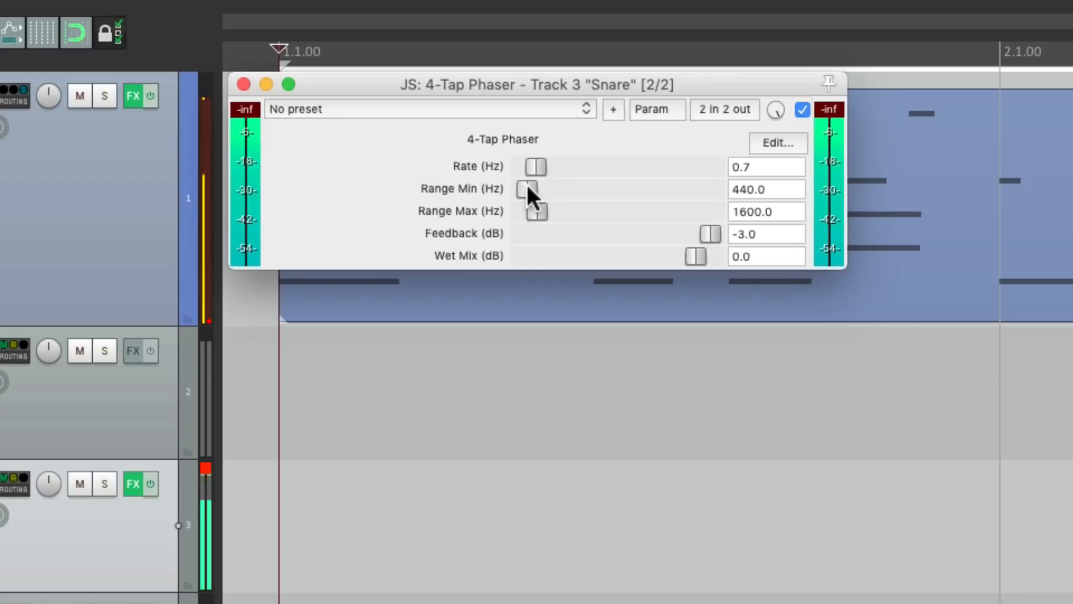
drag(529, 189, 567, 189)
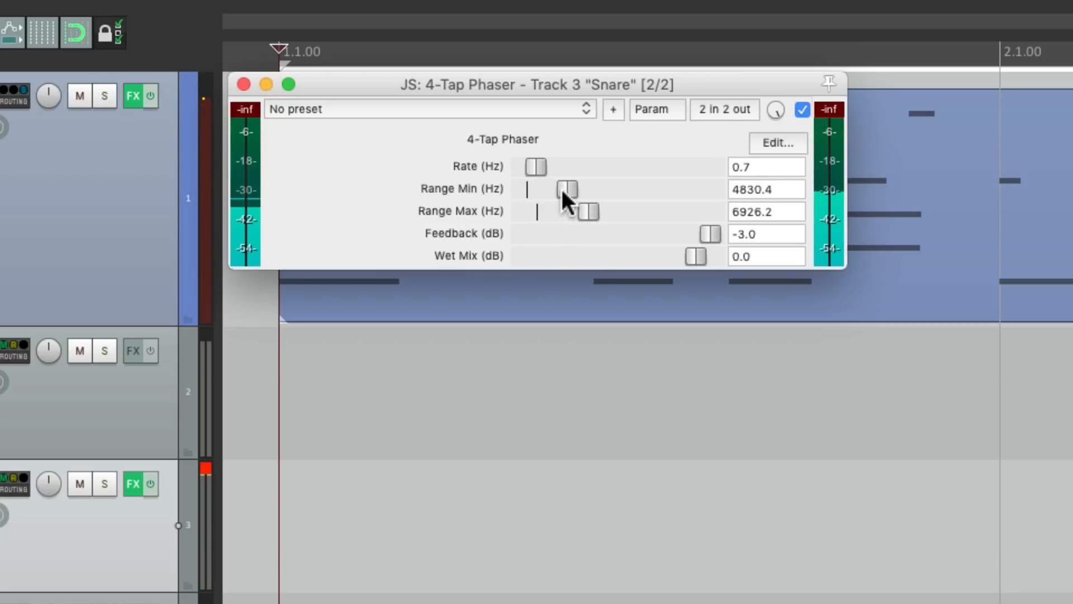
drag(566, 190, 537, 189)
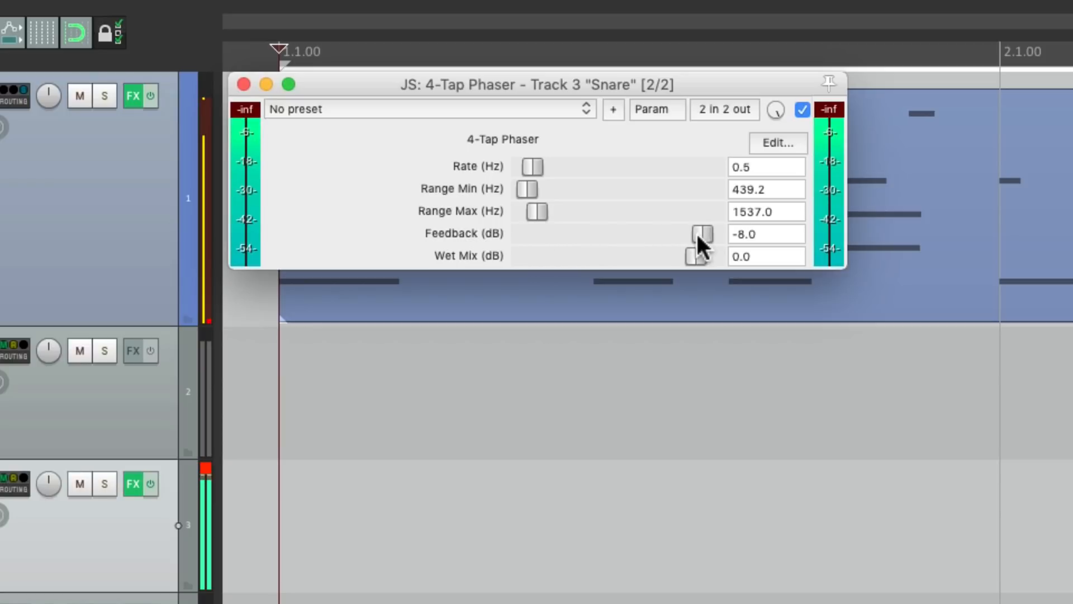
- Try Snare phaser feedback at -1, -15, then -3 dB, and wet mix at -91 dB and back
drag(700, 233, 714, 234)
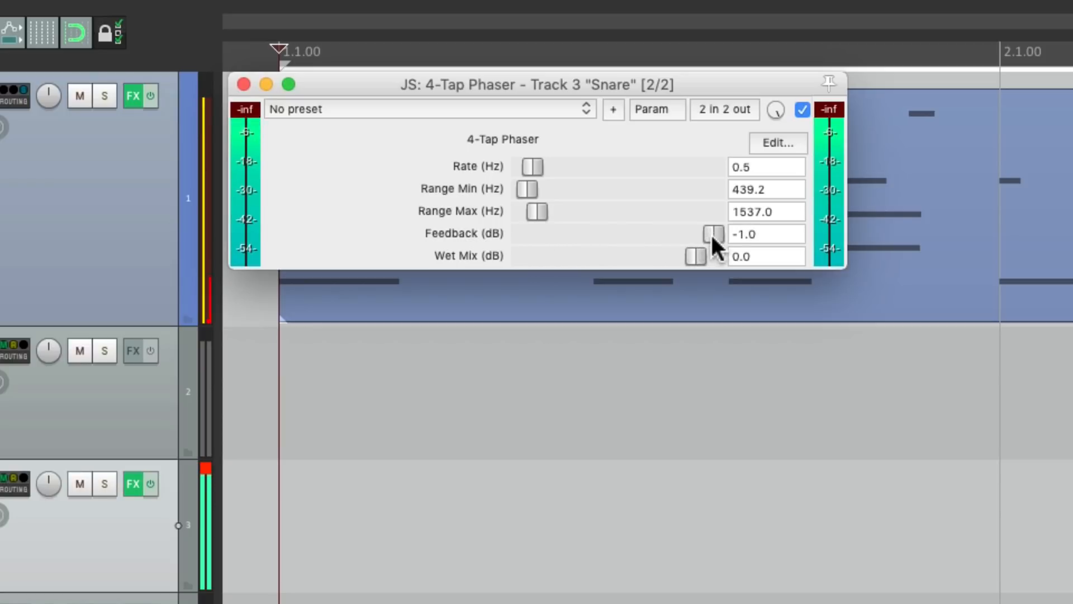
drag(714, 234, 693, 234)
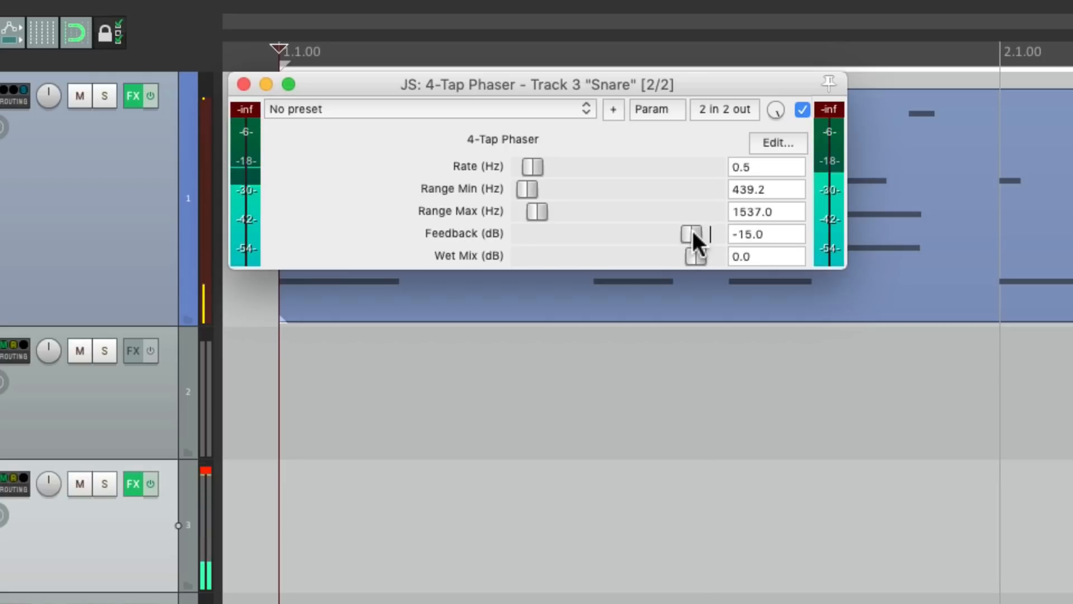
drag(691, 234, 709, 233)
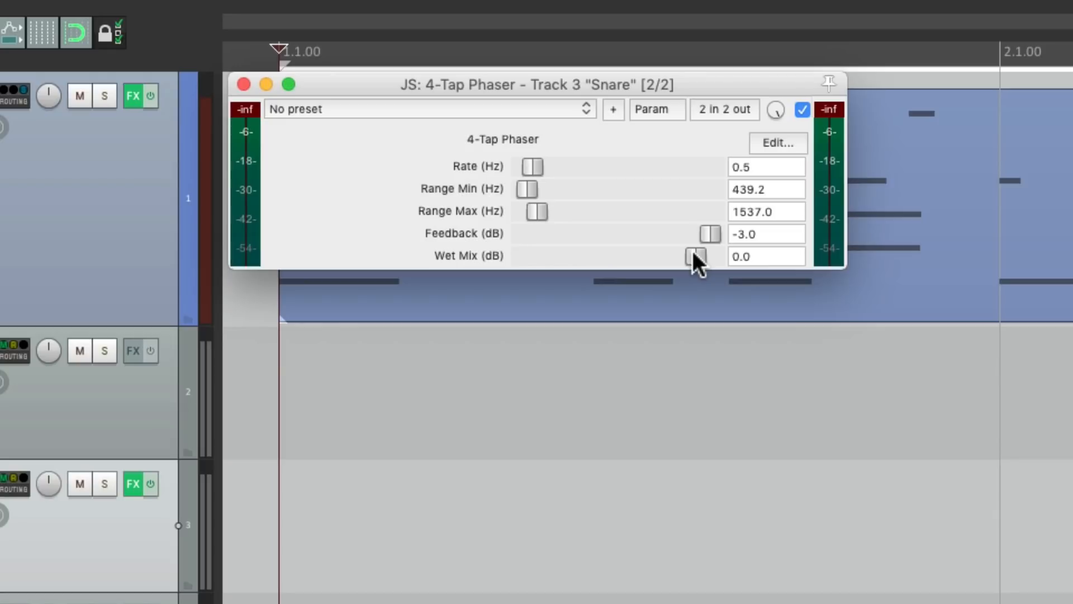
drag(696, 255, 564, 256)
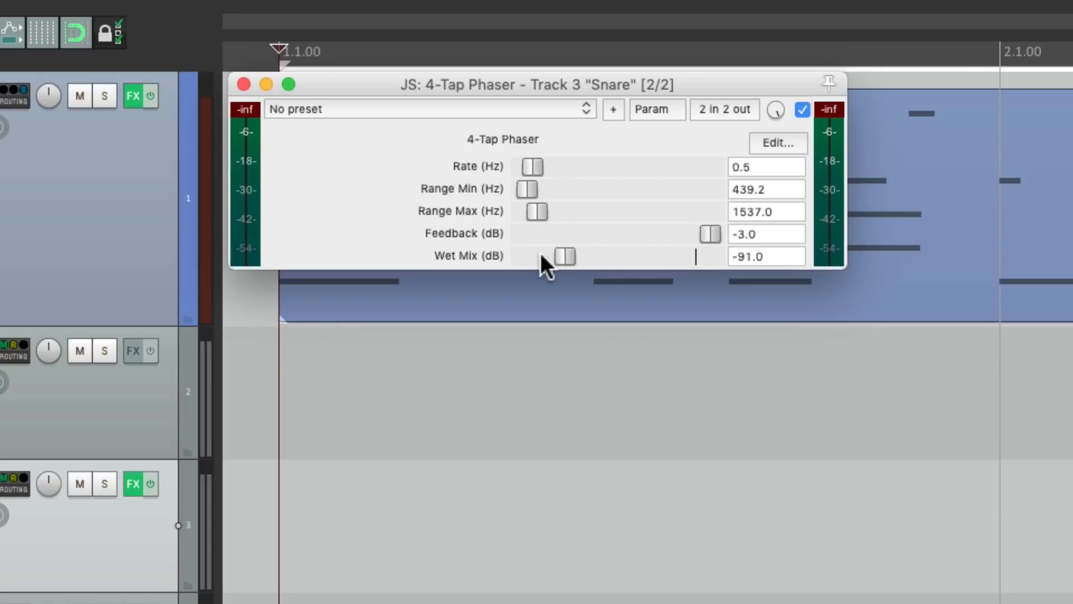
drag(561, 256, 695, 256)
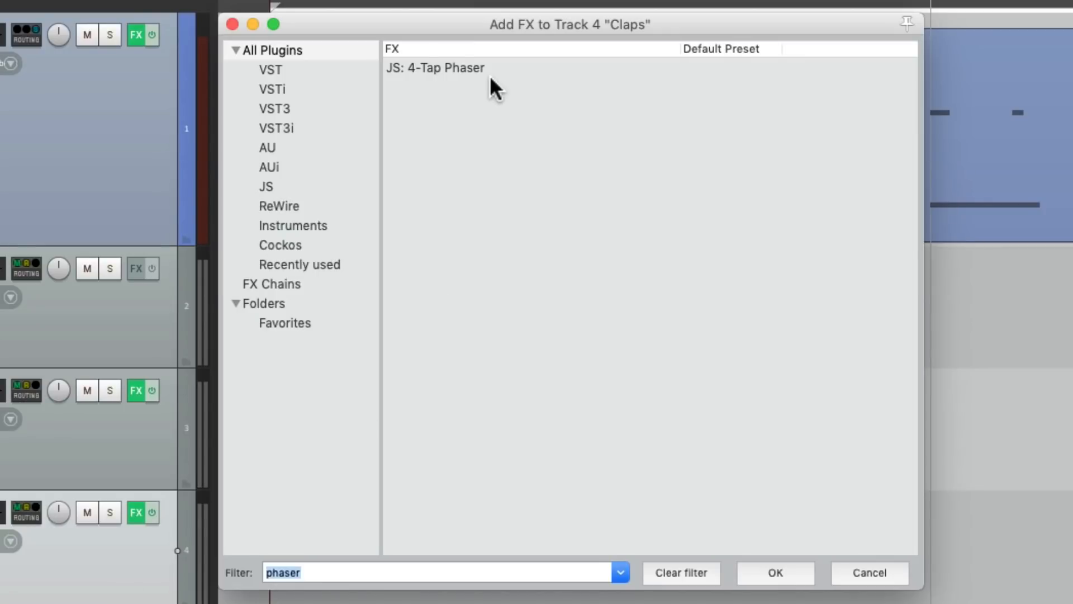
- Add JS: 4-Tap Phaser to the Claps track
click(774, 572)
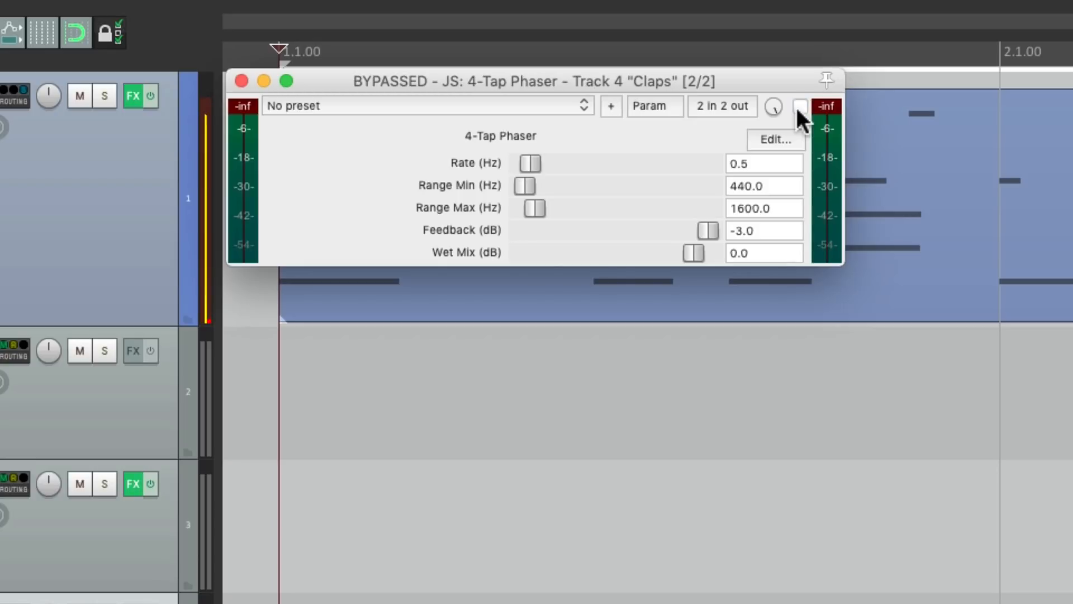
- Enable the Claps phaser and raise its minimum sweep frequency to 3433.2 Hz
click(799, 106)
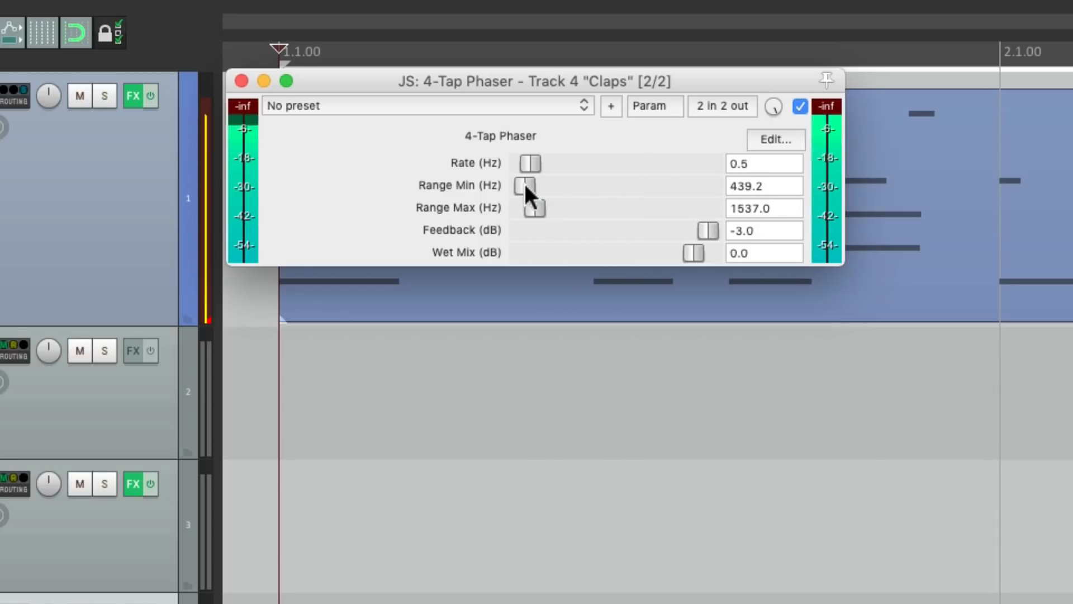
drag(529, 185, 551, 186)
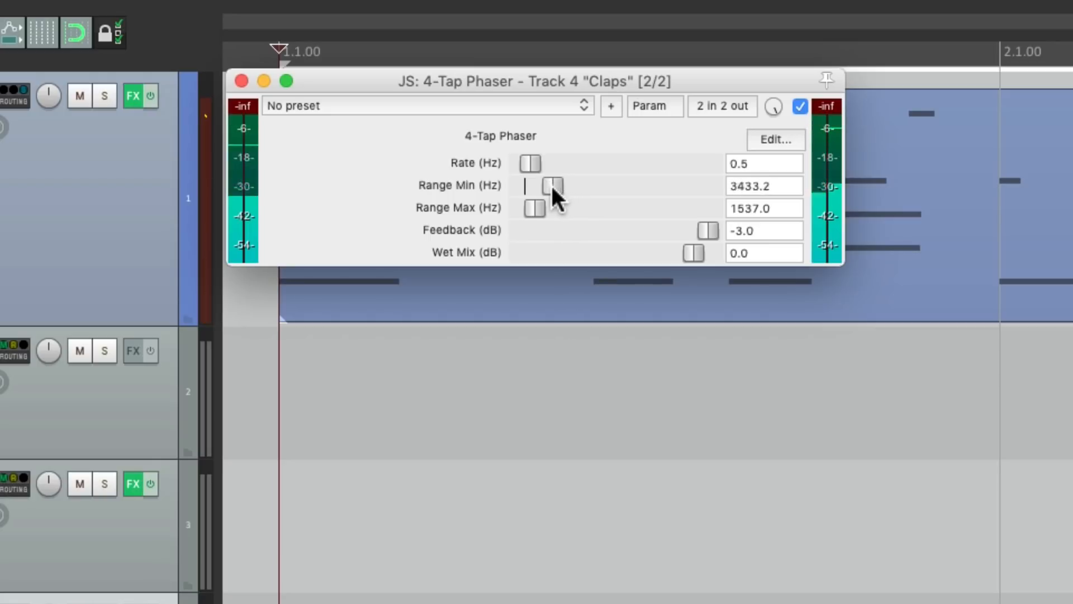
click(240, 80)
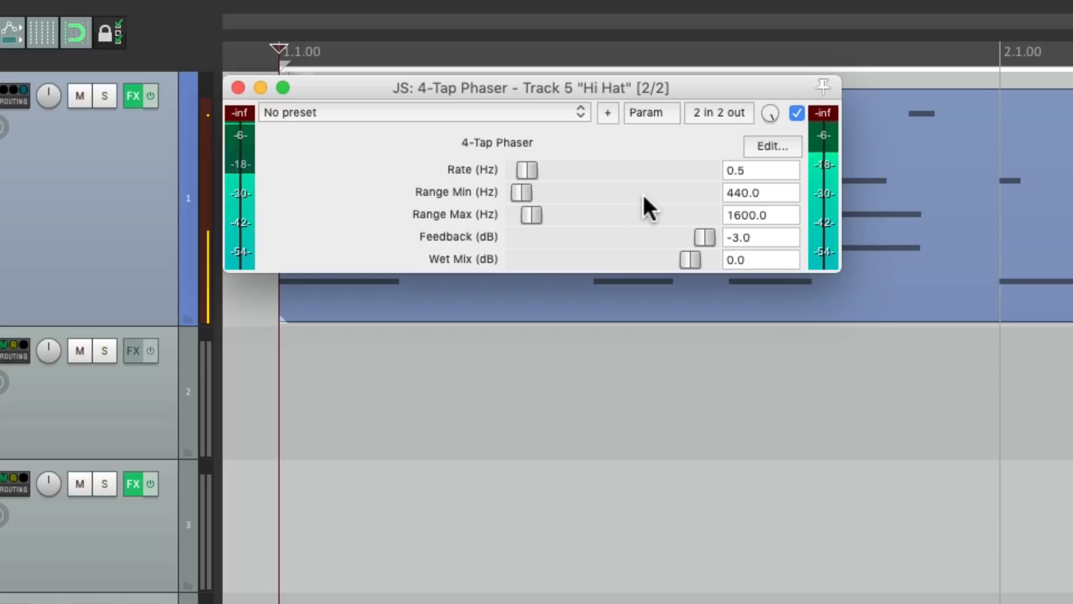
- Set the Hi Hat phaser to sweep about 1537–2635 Hz at 0.6 Hz, then close its window
drag(522, 193, 548, 193)
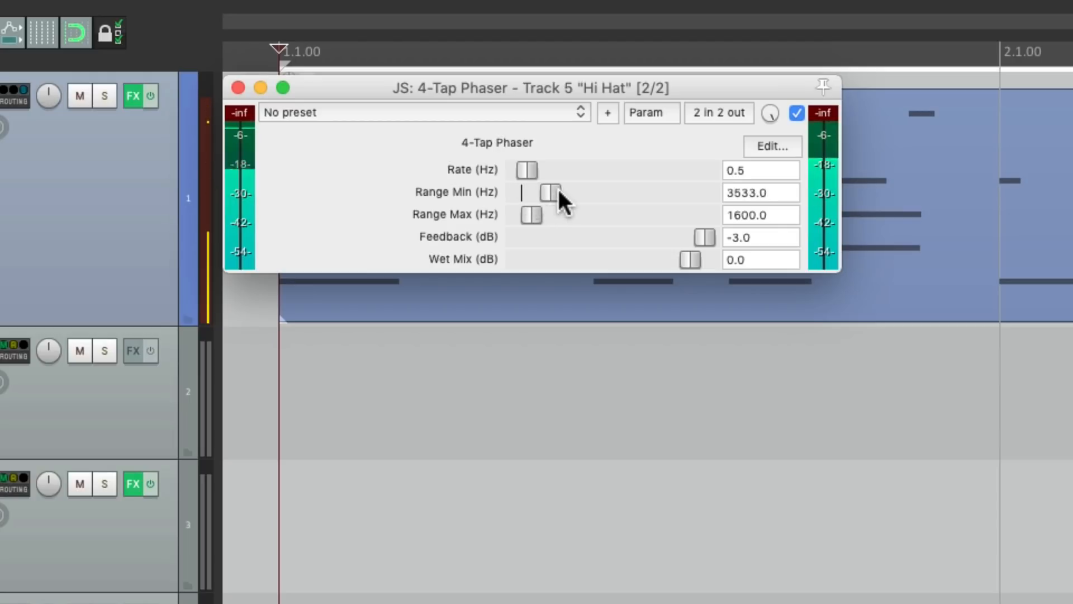
drag(555, 192, 533, 191)
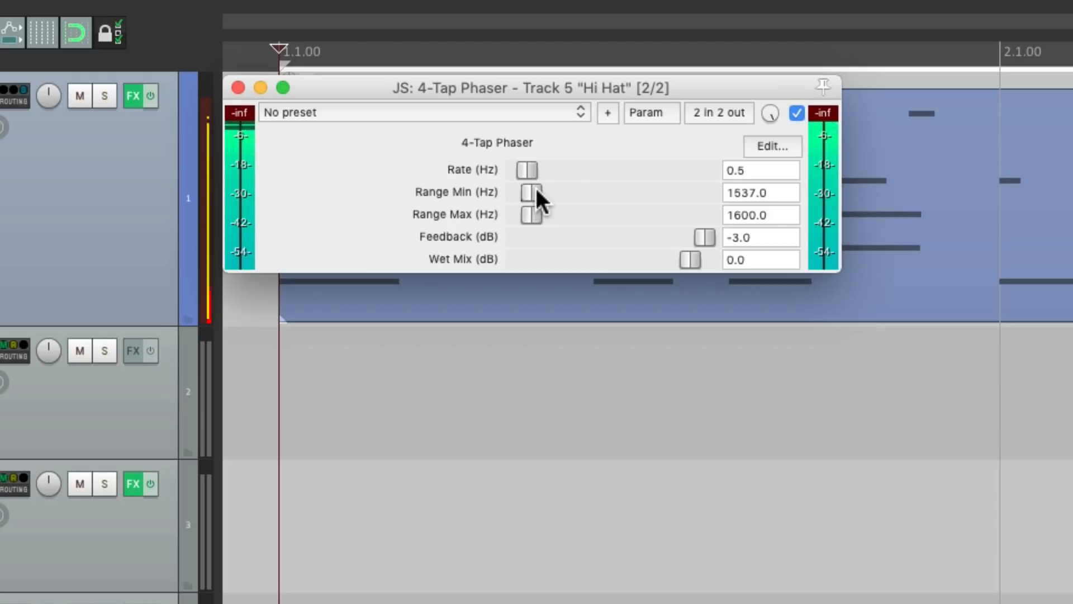
drag(527, 214, 606, 214)
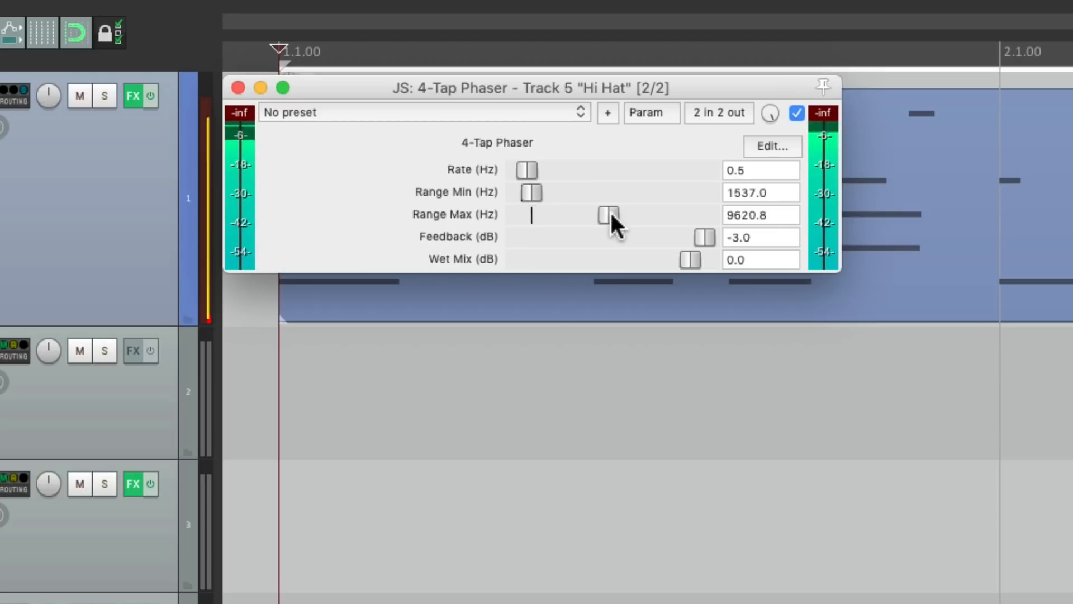
drag(602, 215, 607, 170)
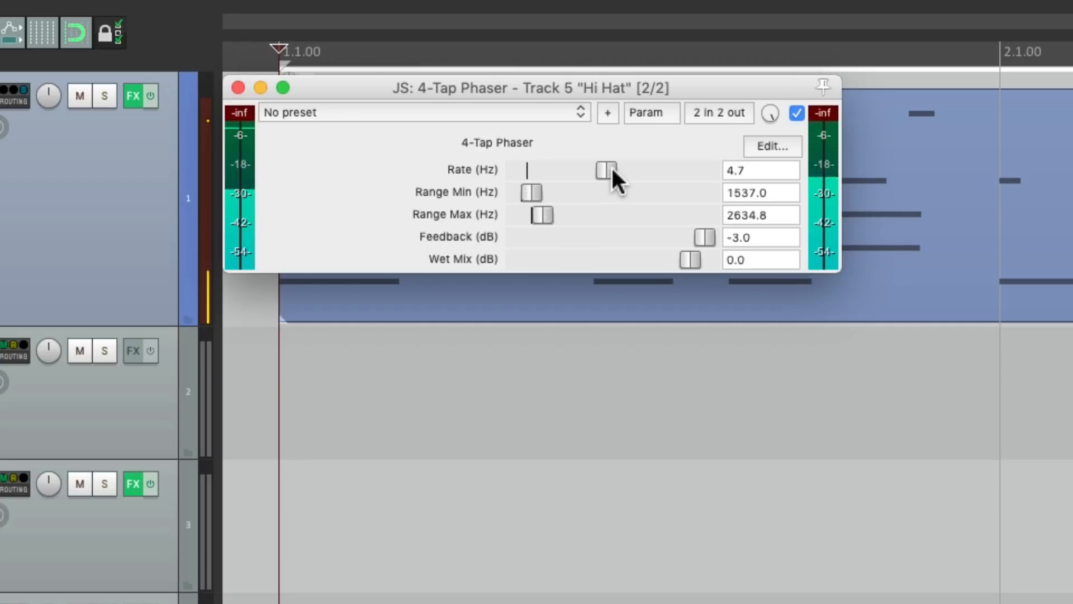
drag(606, 170, 640, 170)
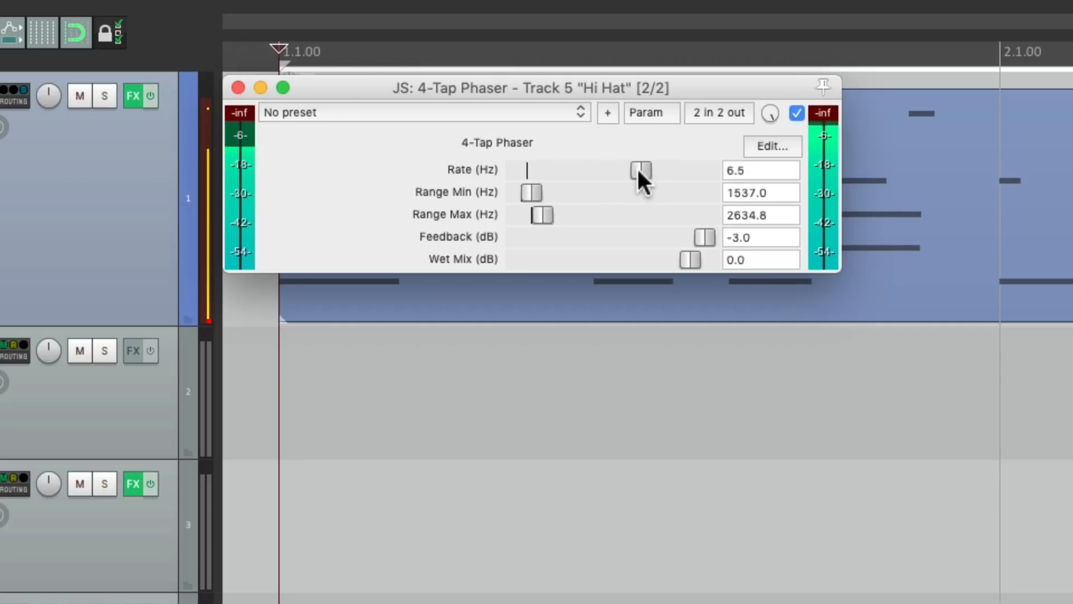
drag(640, 170, 527, 170)
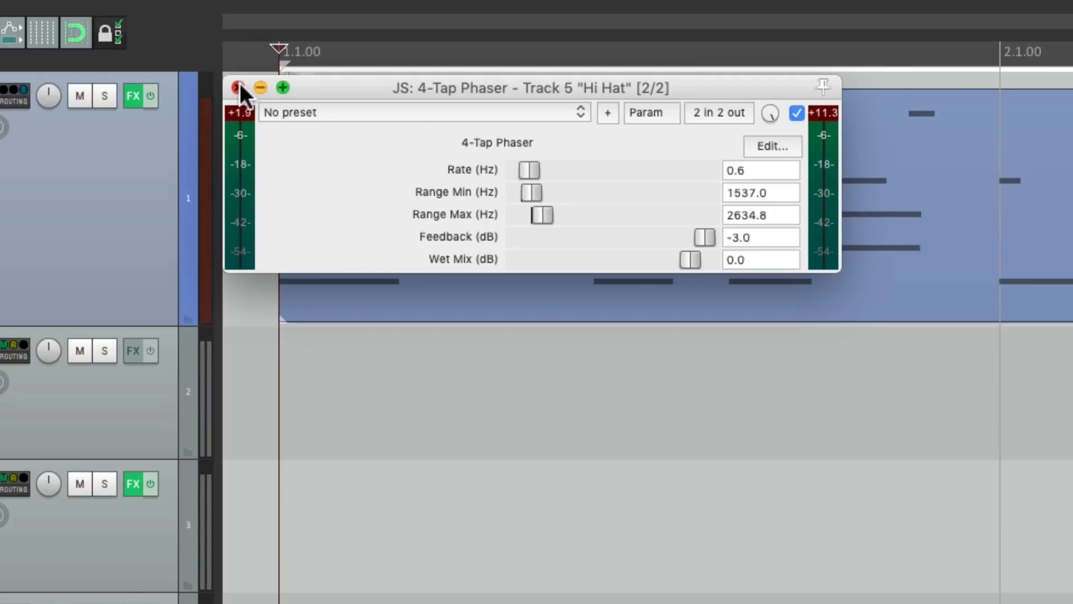
click(239, 88)
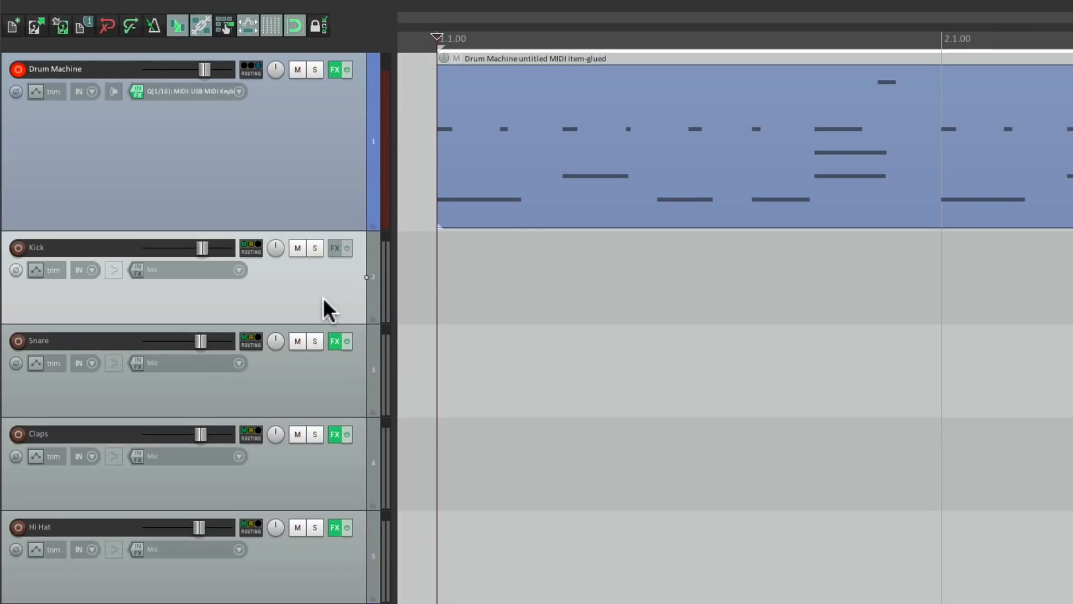
- Add JS: 4-Tap Phaser to the Kick track from its FX button
click(335, 248)
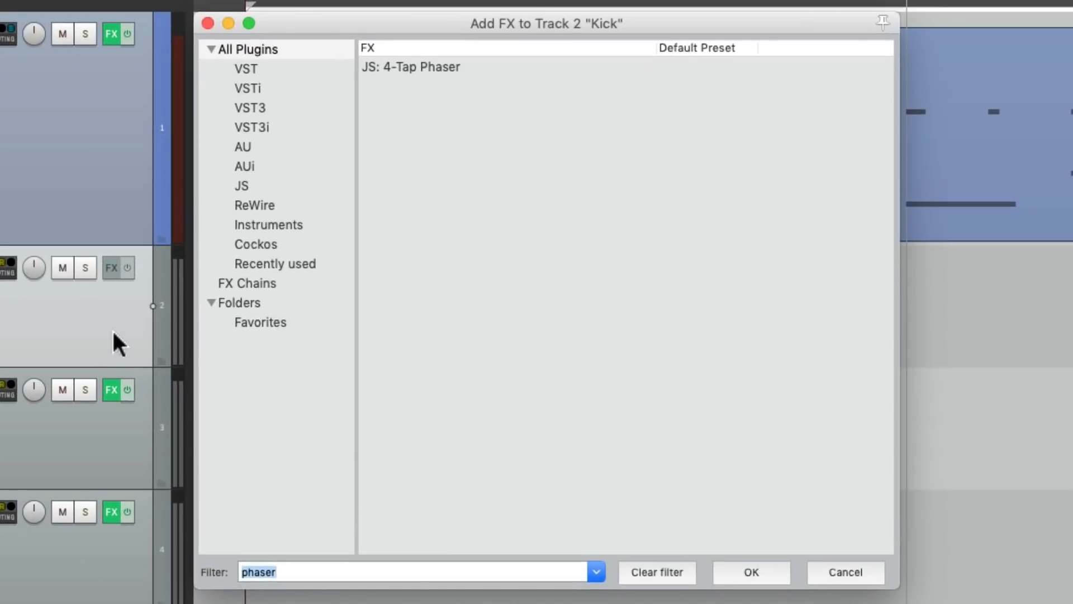
click(749, 572)
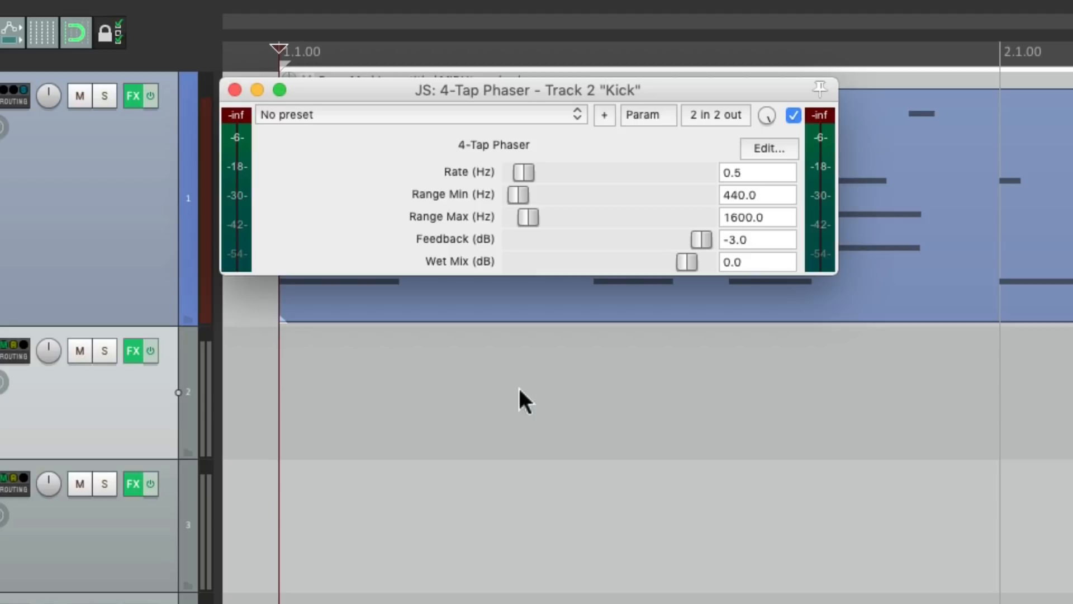
- Bypass and re-enable the Kick phaser, set Range Max near 1537 Hz, and close its window
click(793, 115)
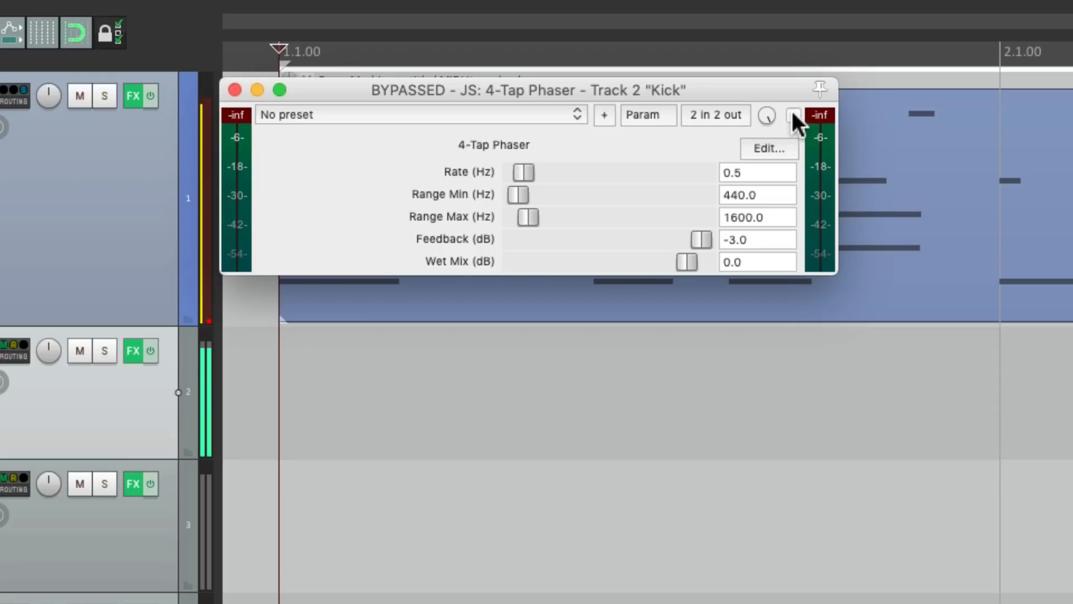
click(793, 115)
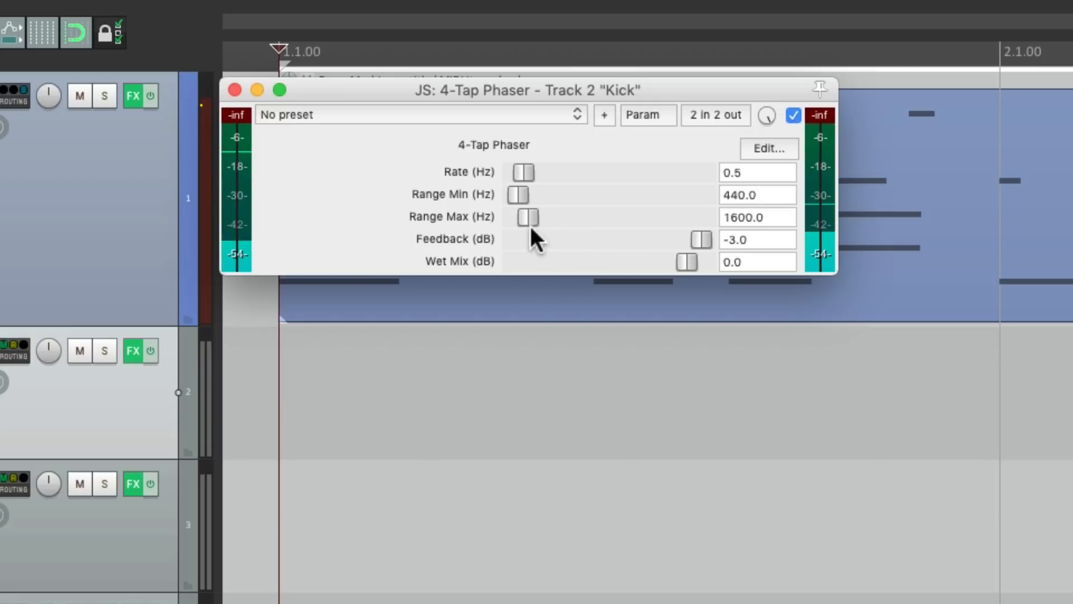
drag(527, 217, 516, 216)
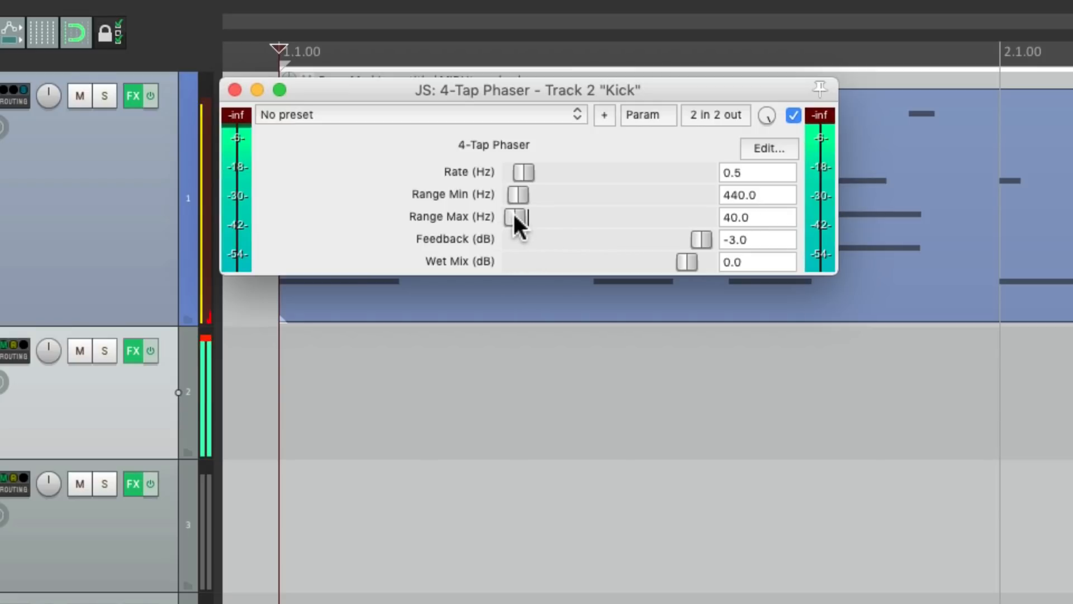
drag(518, 217, 521, 217)
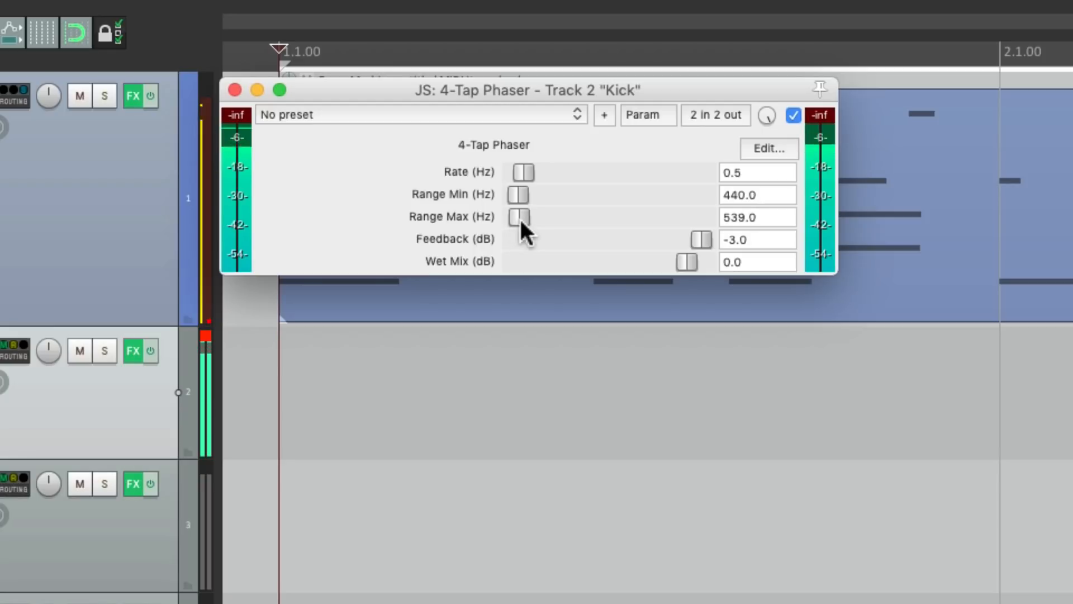
drag(518, 217, 524, 217)
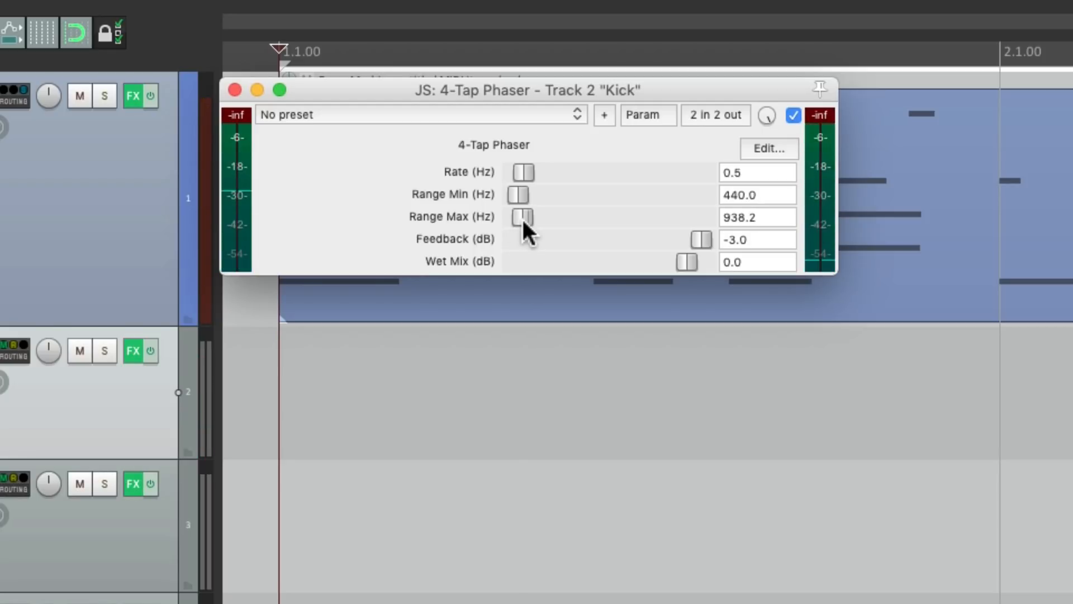
drag(520, 217, 530, 217)
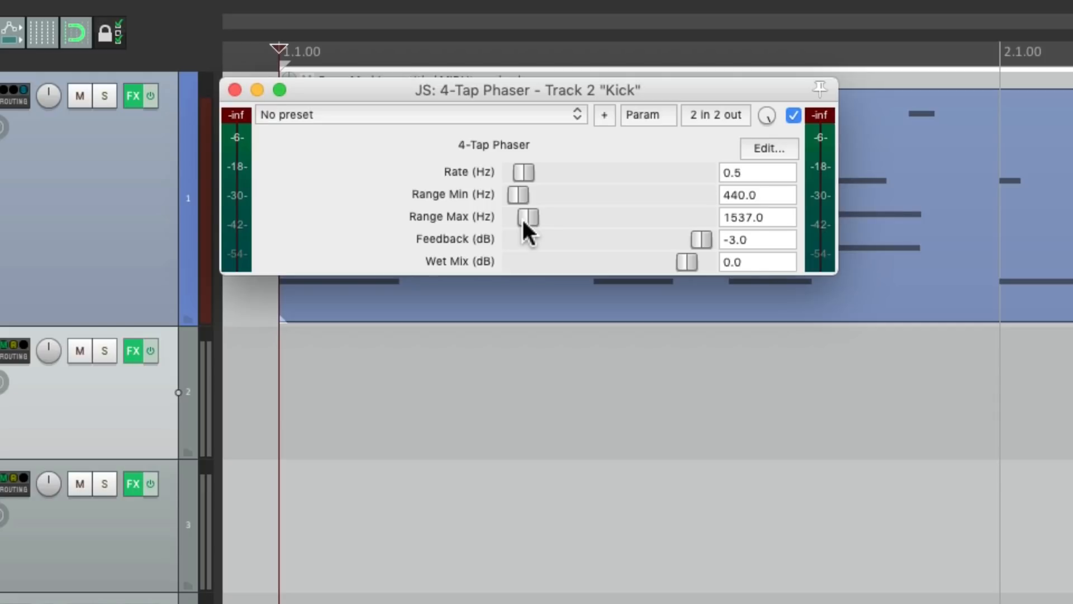
click(234, 89)
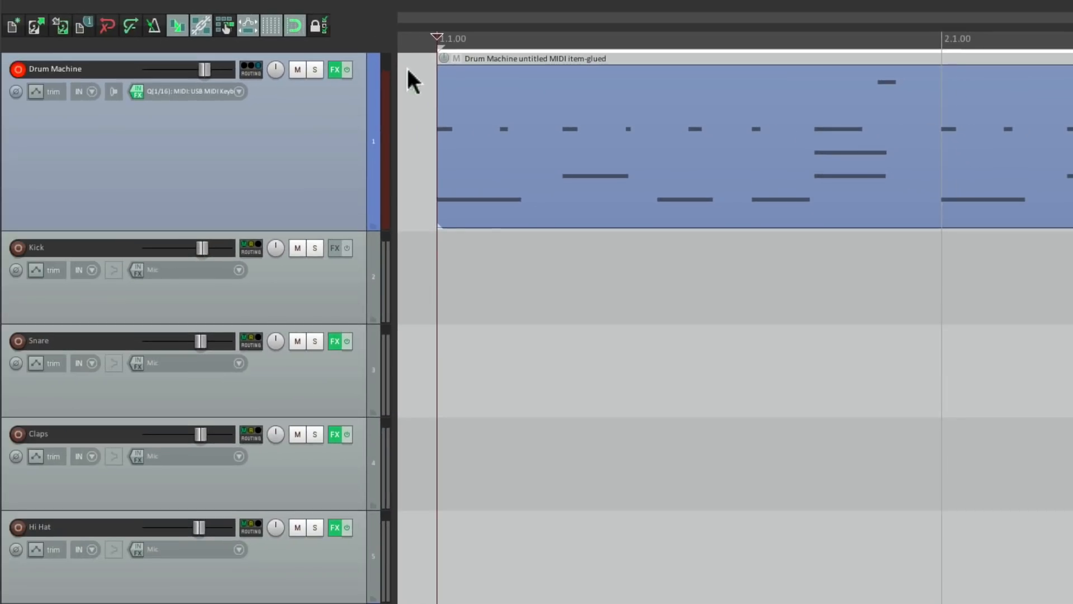
- Scroll down the track list to the Bass Guitar track and its Ample Bass P Lite II window
scroll(down, 3)
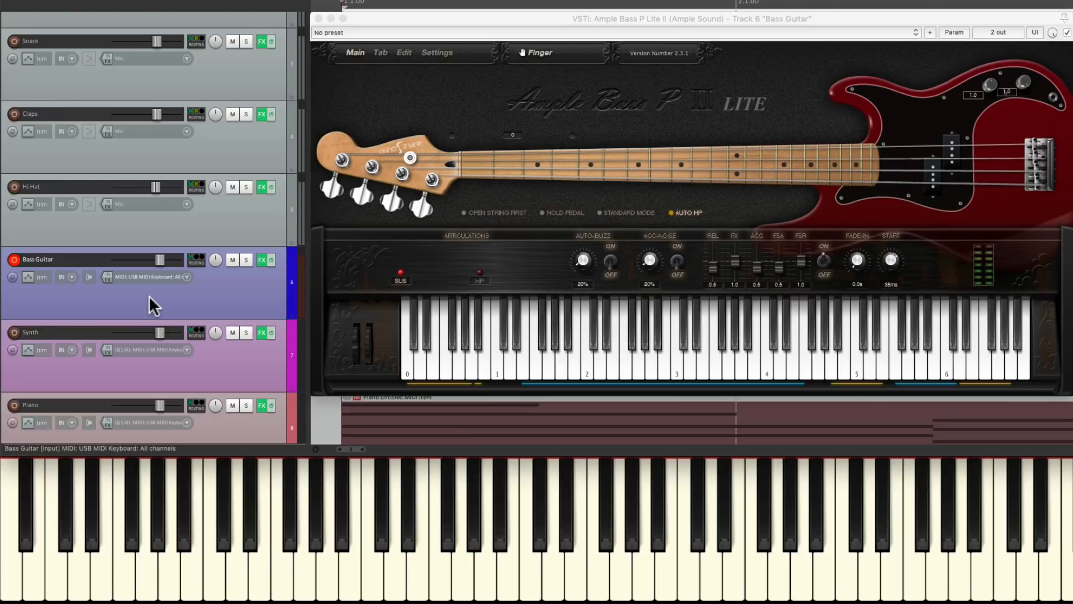
- Add JS: 4-Tap Phaser to Bass Guitar, then open the Piano track's phaser at defaults
click(262, 259)
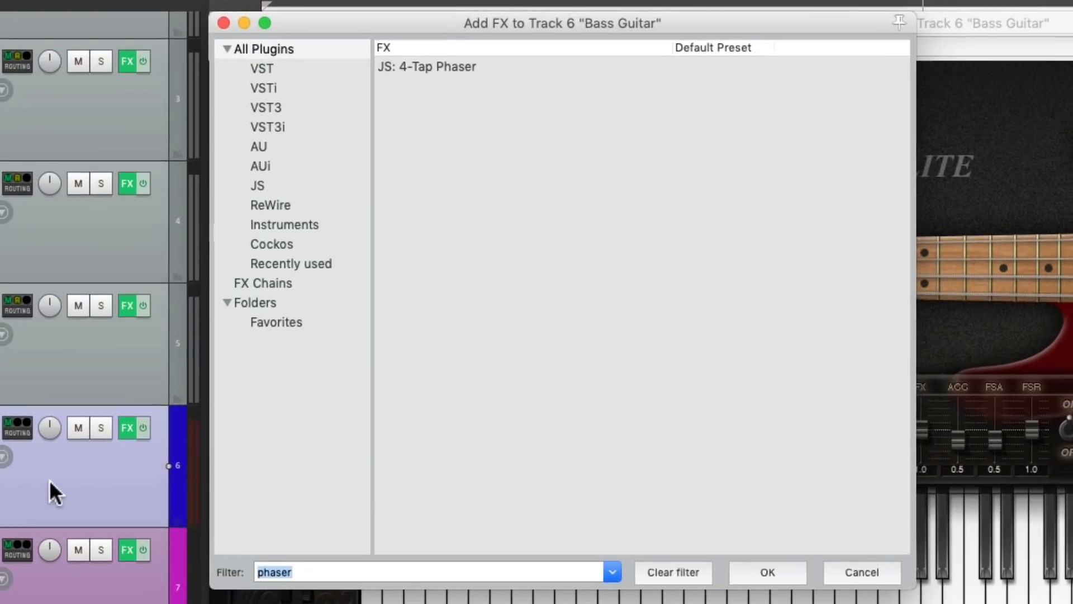
click(766, 573)
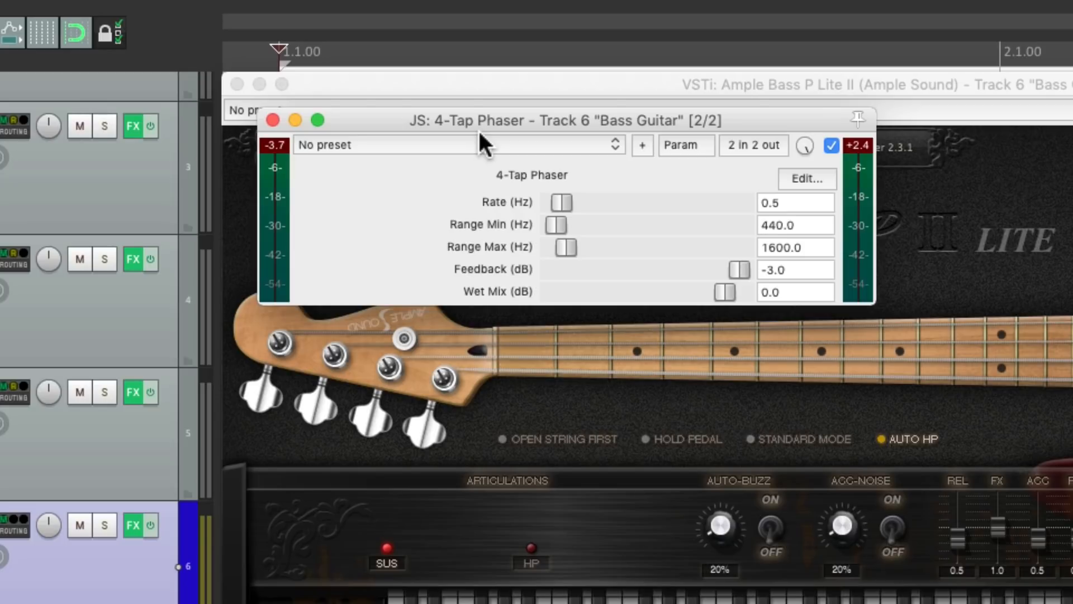
click(272, 121)
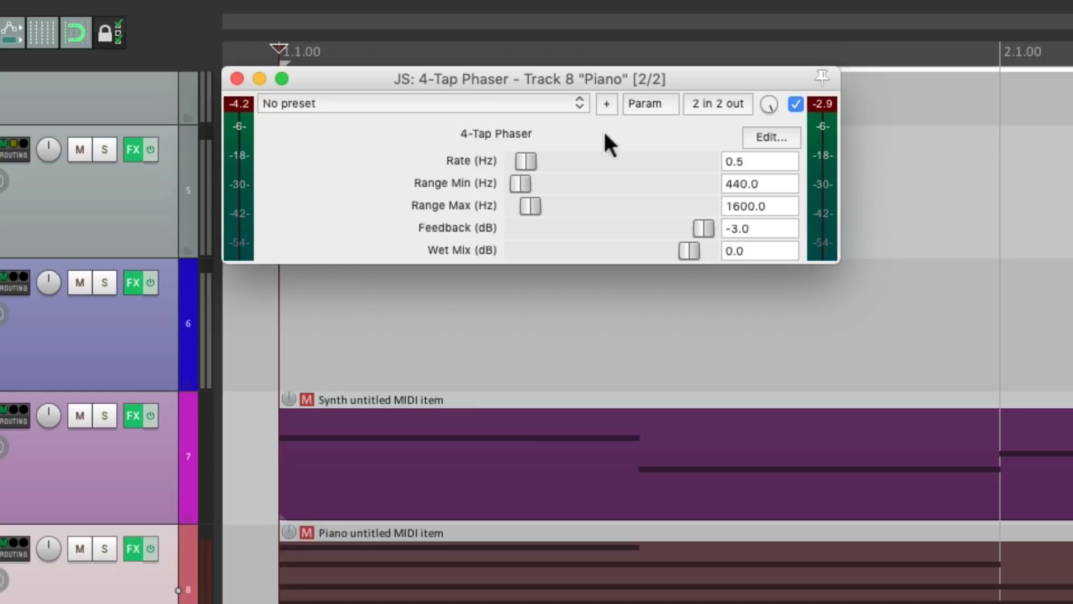
- Raise the Piano phaser rate and set its sweep range to about 440–1537 Hz
drag(526, 161, 605, 161)
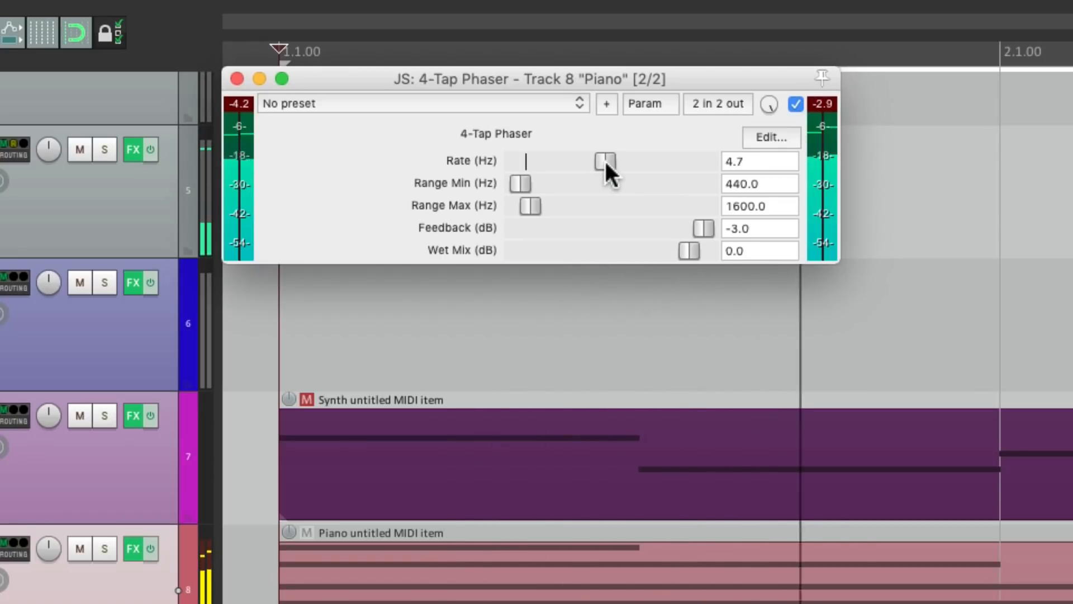
drag(605, 161, 620, 161)
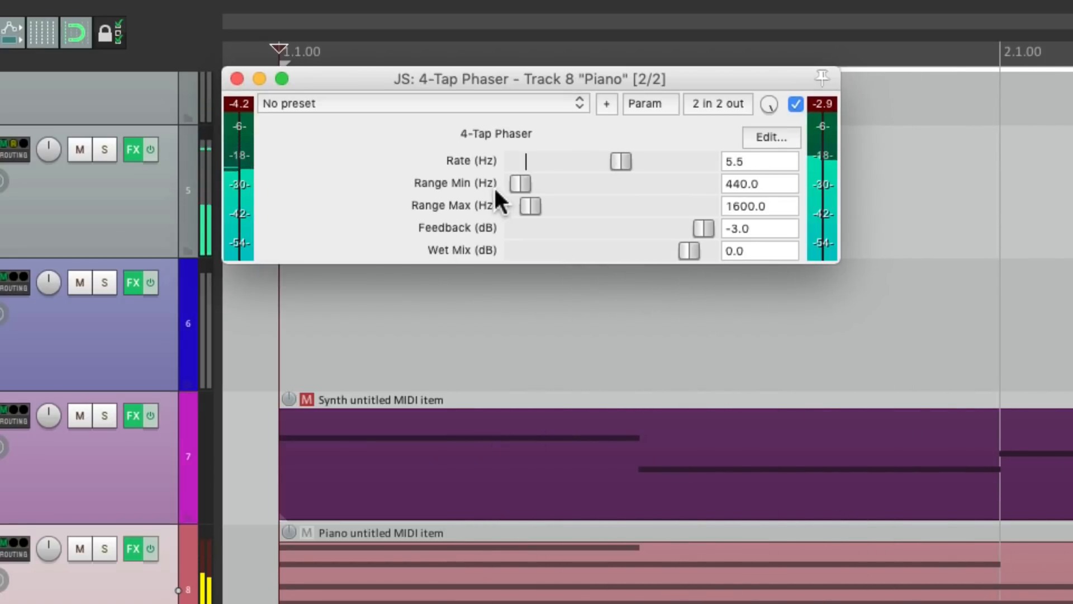
drag(518, 183, 534, 183)
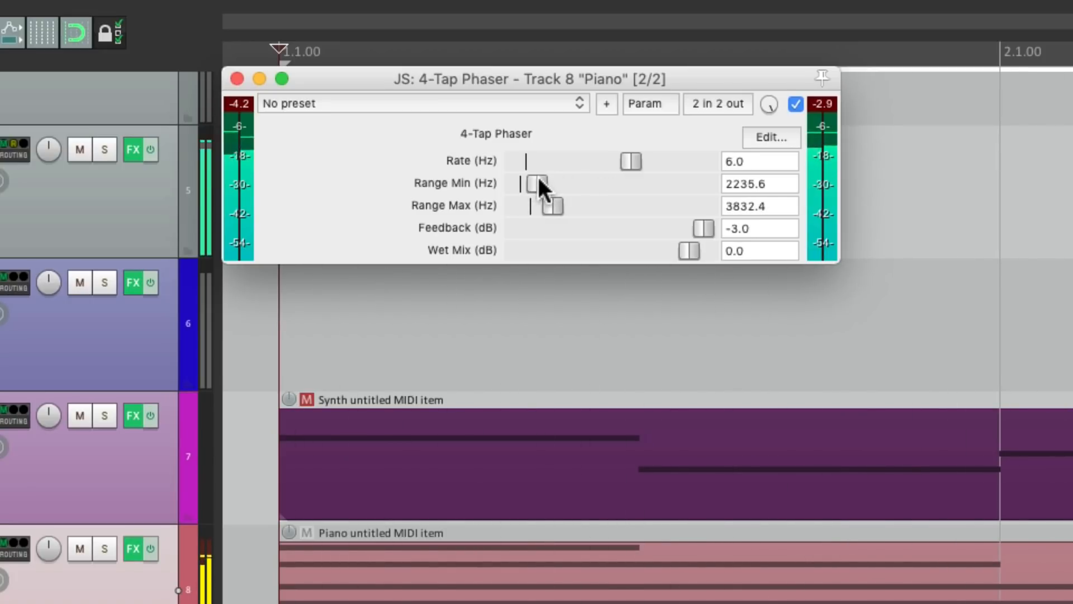
drag(537, 183, 522, 183)
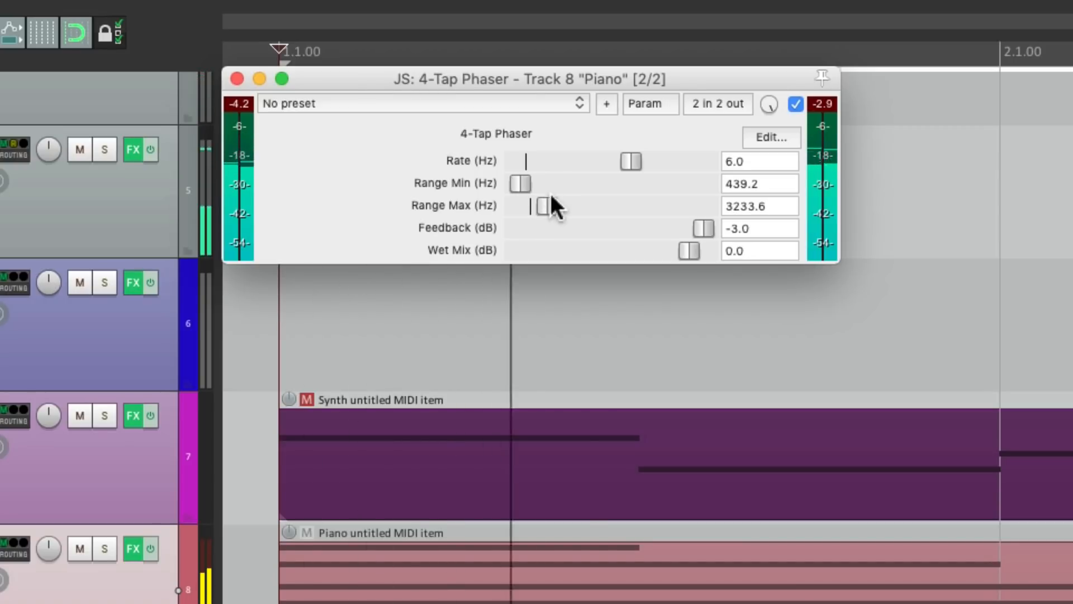
drag(541, 205, 531, 205)
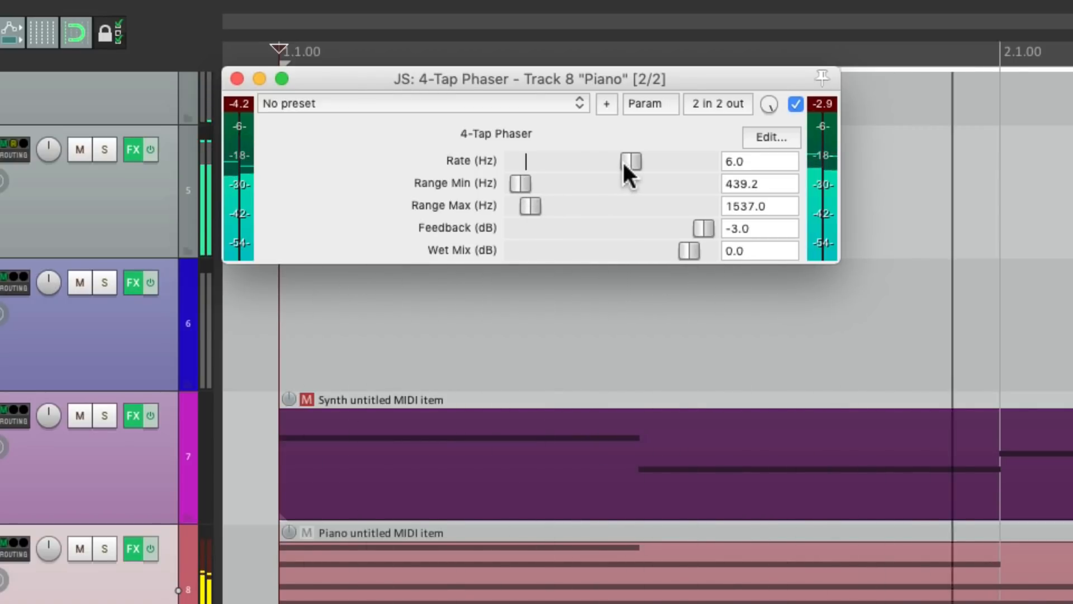
- Try a 3.1 Hz Piano rate, then return feedback to -3 dB and the sweep lower
drag(630, 161, 583, 161)
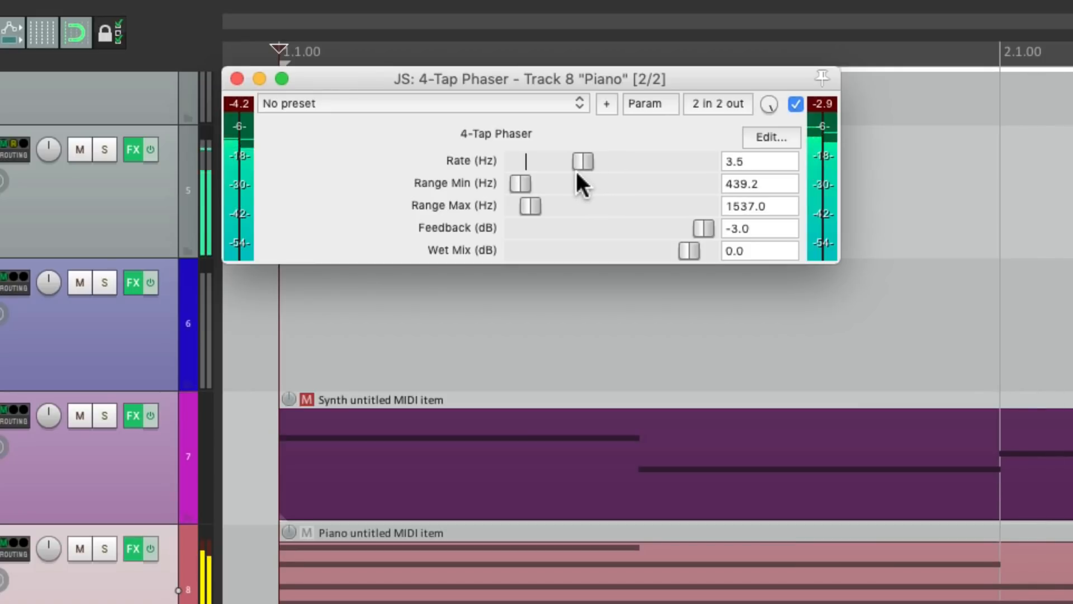
drag(583, 161, 574, 161)
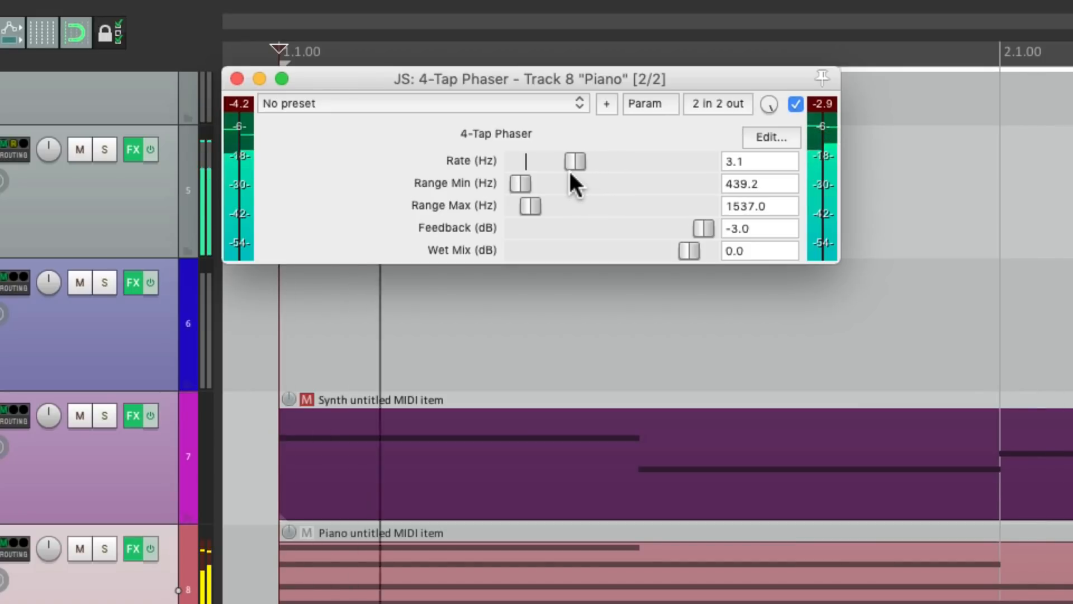
drag(521, 183, 534, 183)
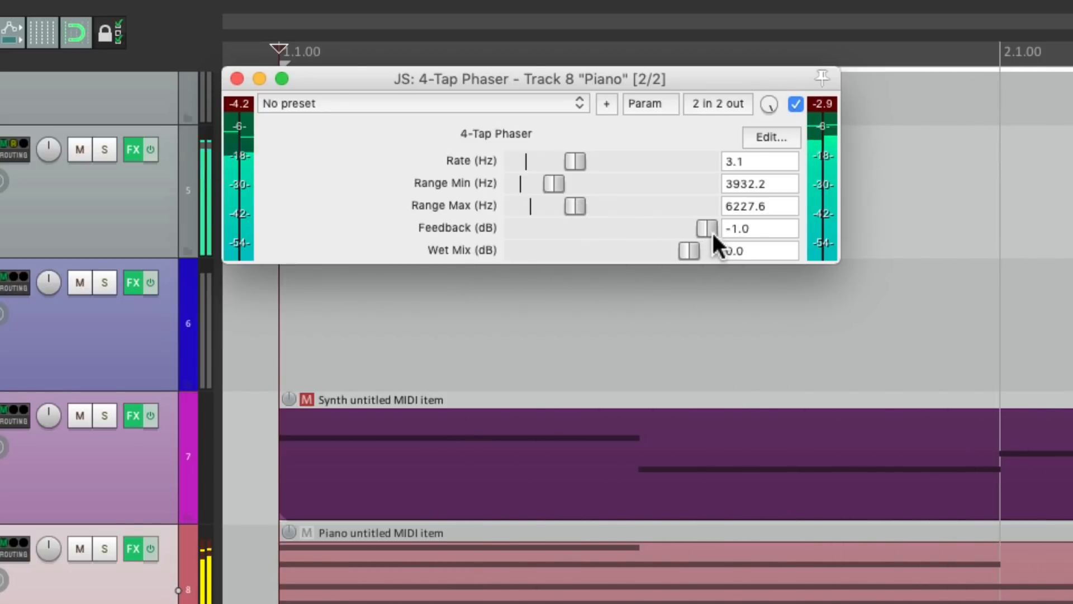
drag(707, 229, 699, 228)
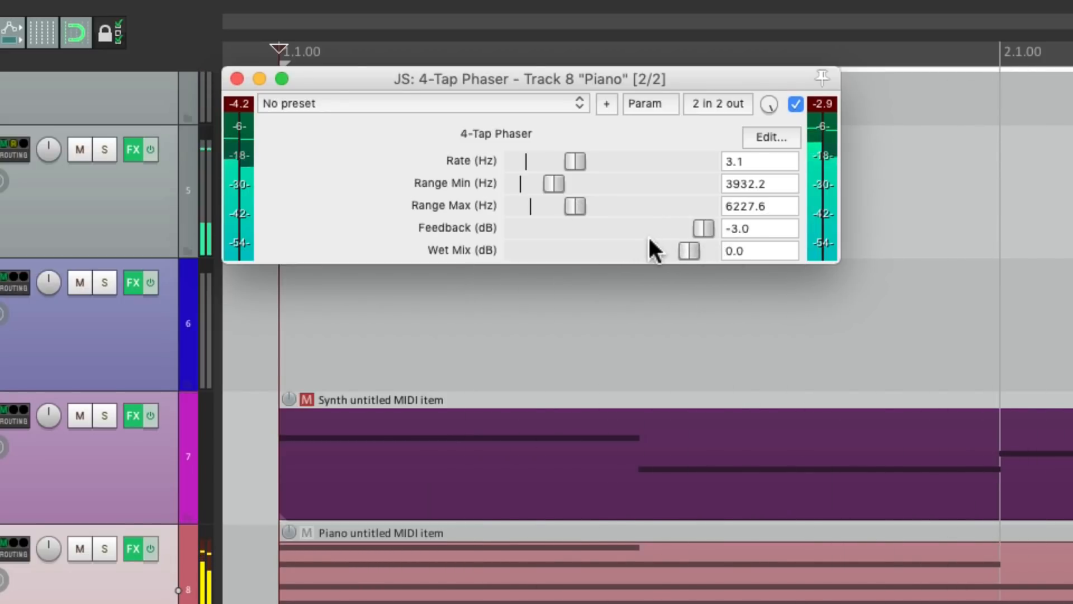
drag(551, 184, 520, 183)
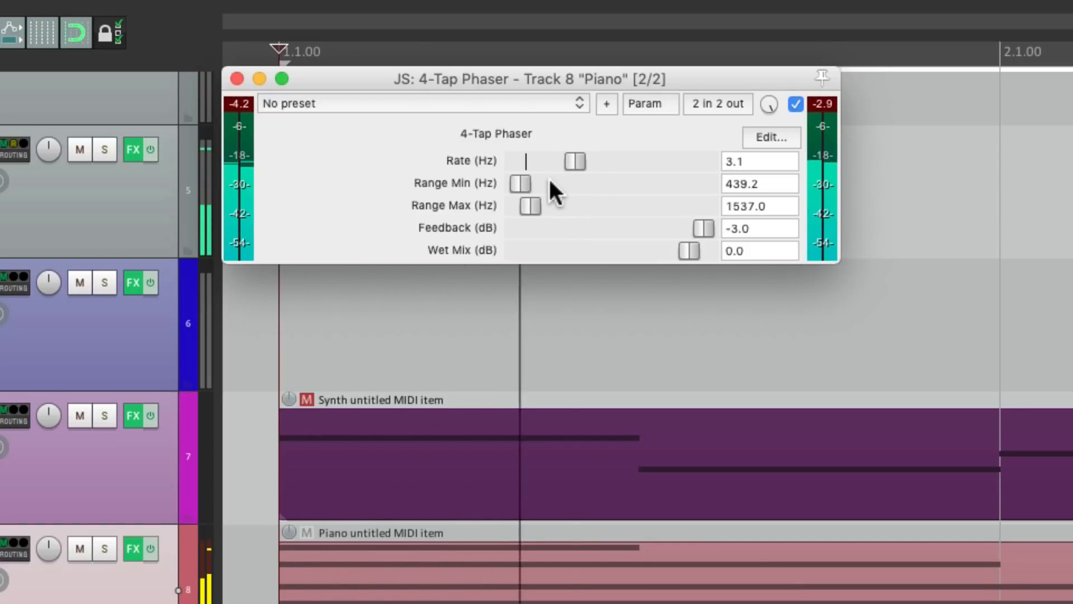
- Slow the Piano phaser rate to 0.3 Hz
drag(575, 162, 623, 161)
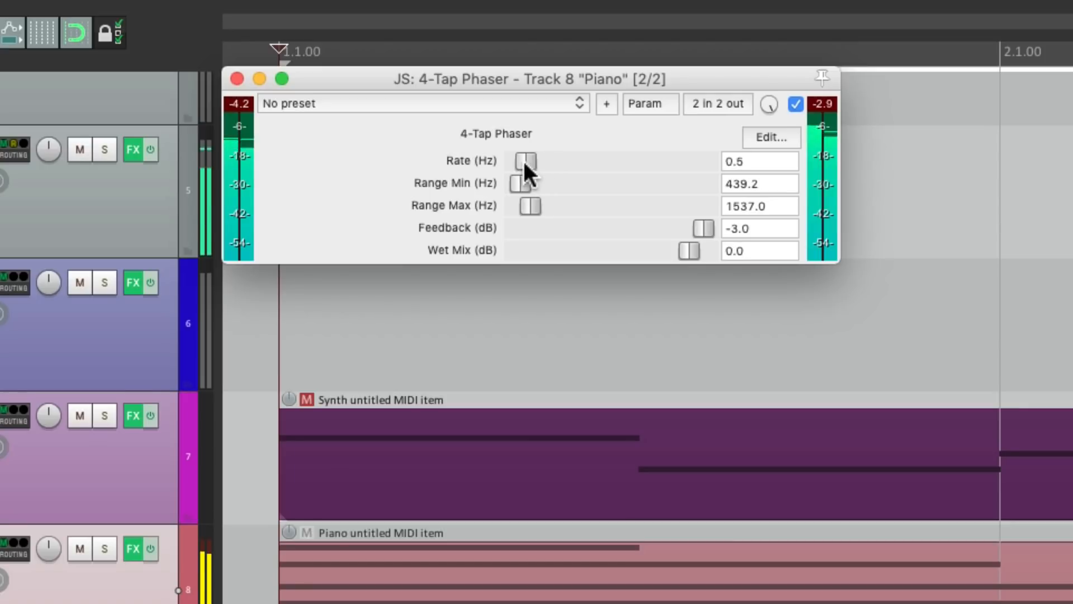
drag(526, 161, 522, 161)
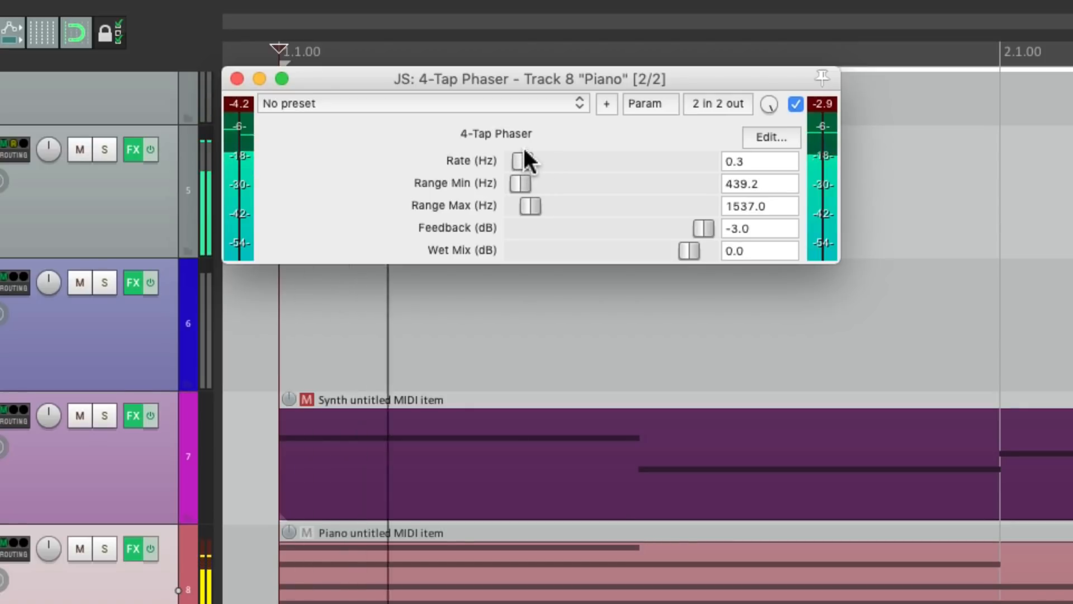
drag(520, 160, 527, 160)
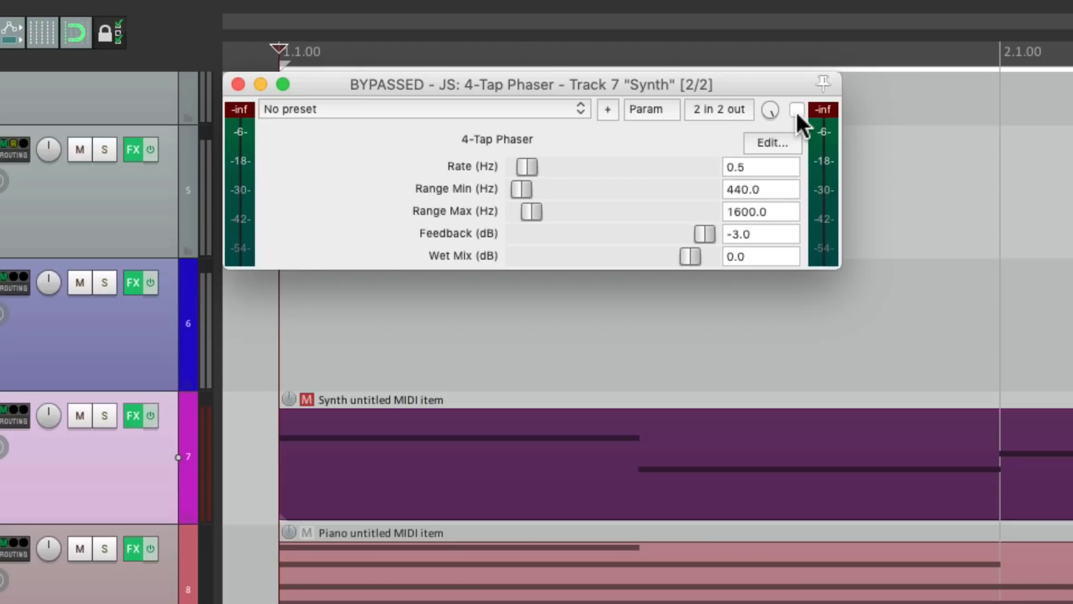
- Enable the Synth phaser and try rates up to 5.2 Hz and a higher sweep
click(796, 110)
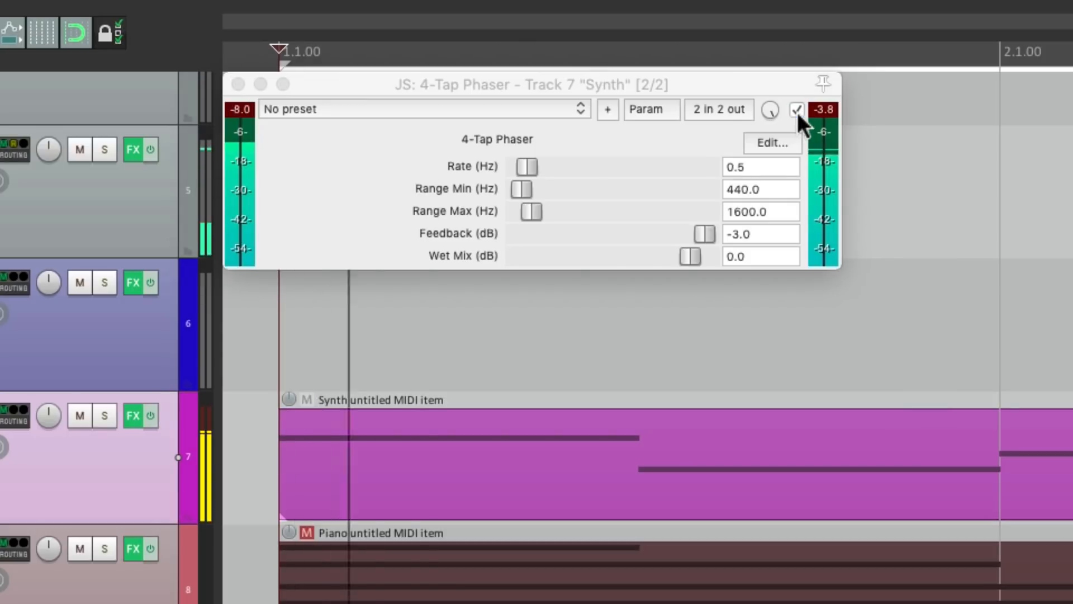
drag(528, 167, 548, 166)
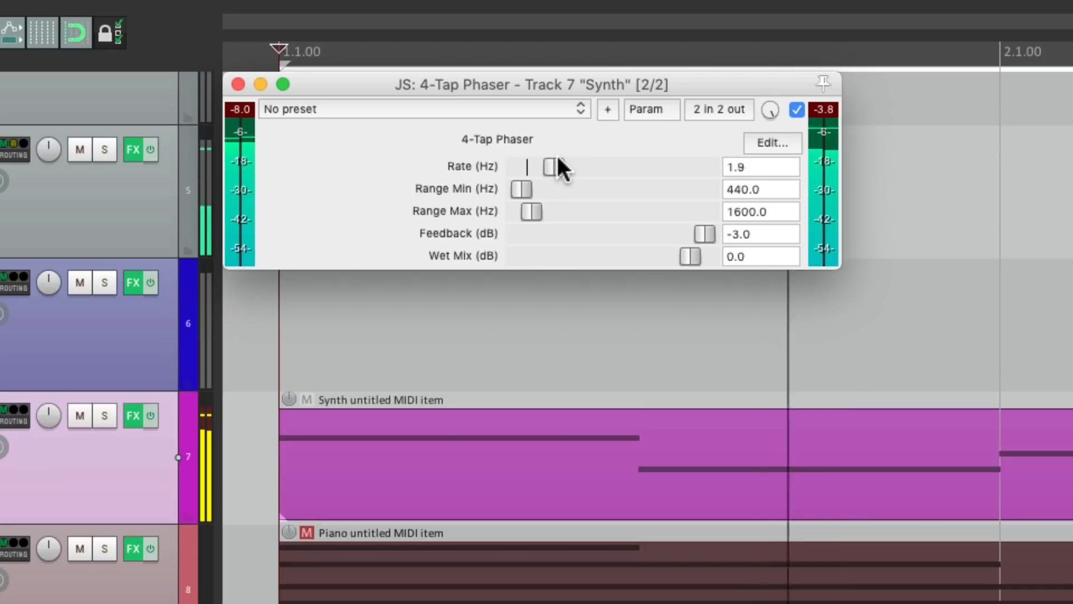
drag(548, 166, 616, 167)
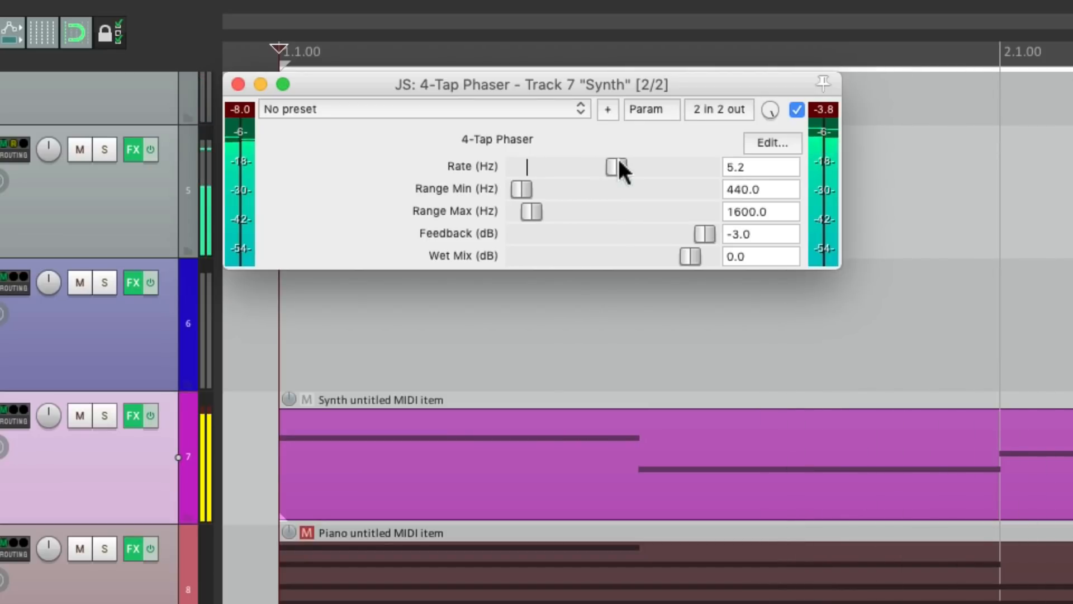
drag(521, 190, 539, 189)
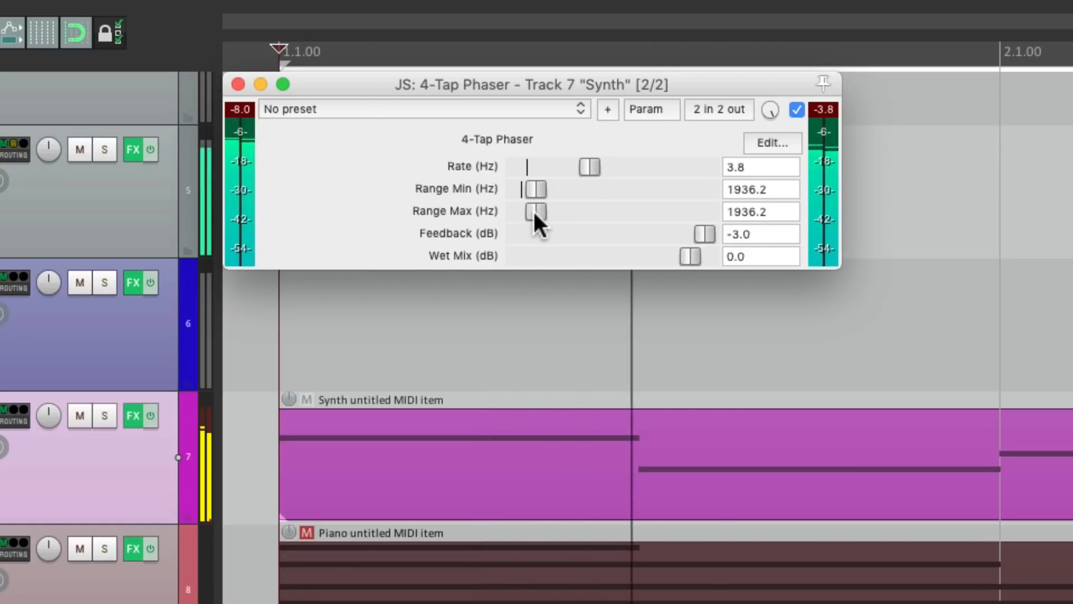
drag(587, 167, 541, 167)
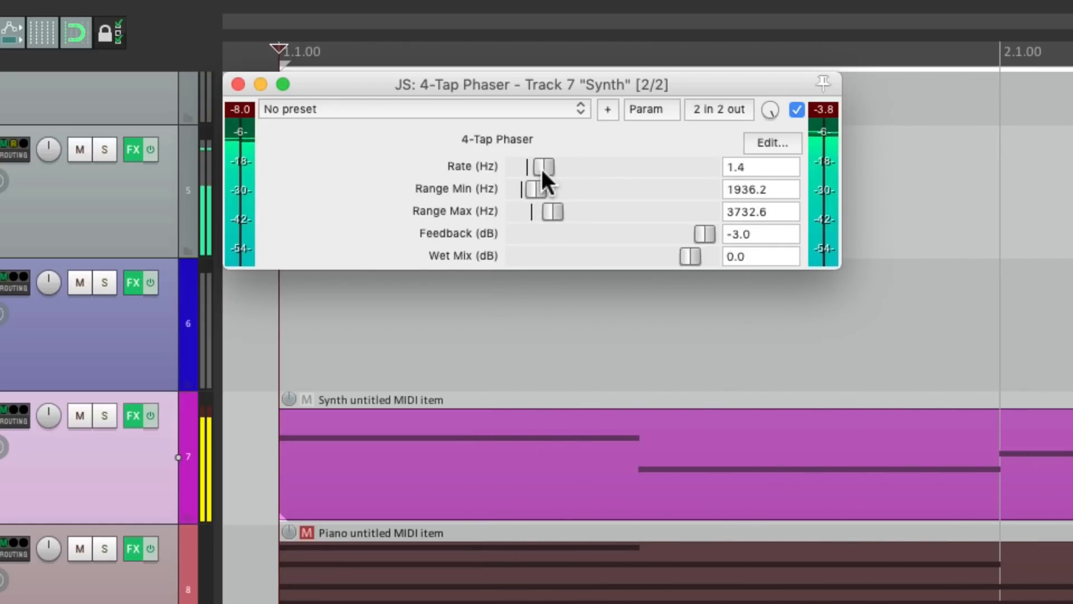
- Set the Synth phaser to 3.5 Hz, sweeping 439–1537 Hz, with -6 dB feedback
drag(551, 211, 565, 211)
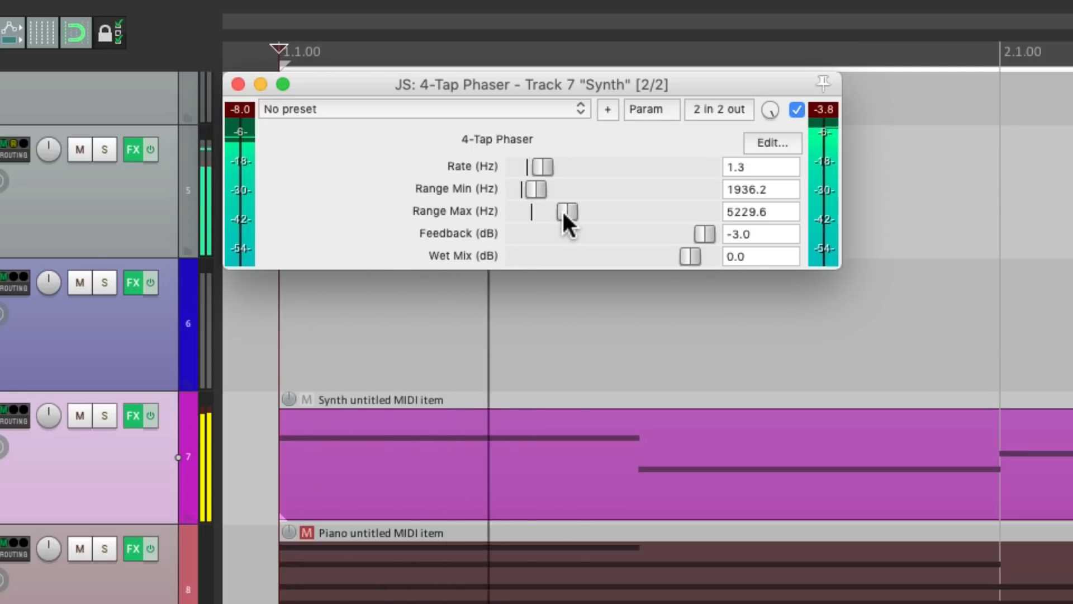
drag(537, 189, 521, 189)
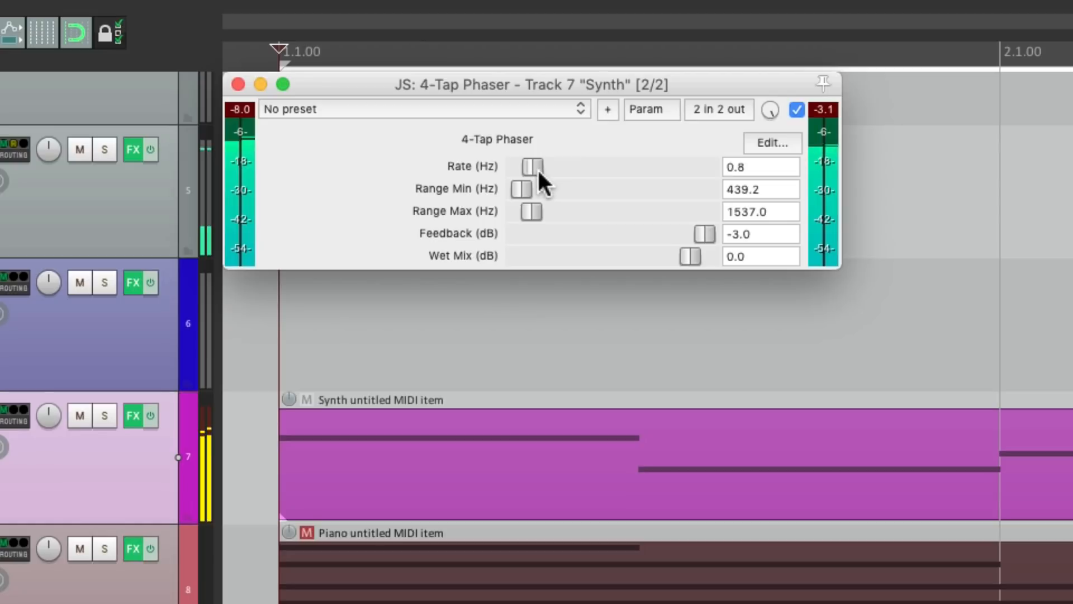
drag(530, 166, 630, 167)
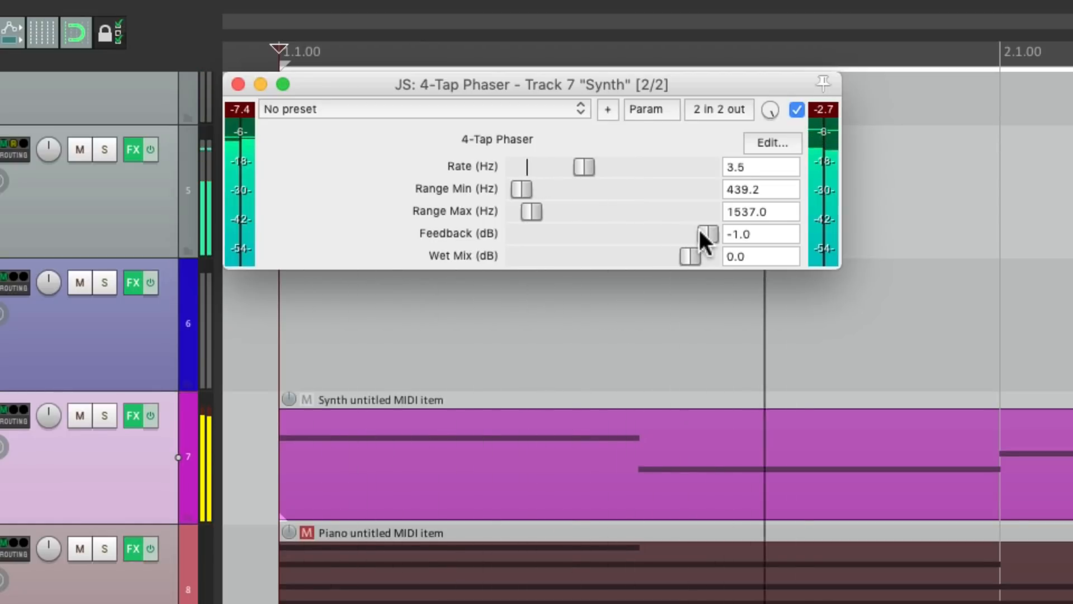
drag(708, 235, 696, 234)
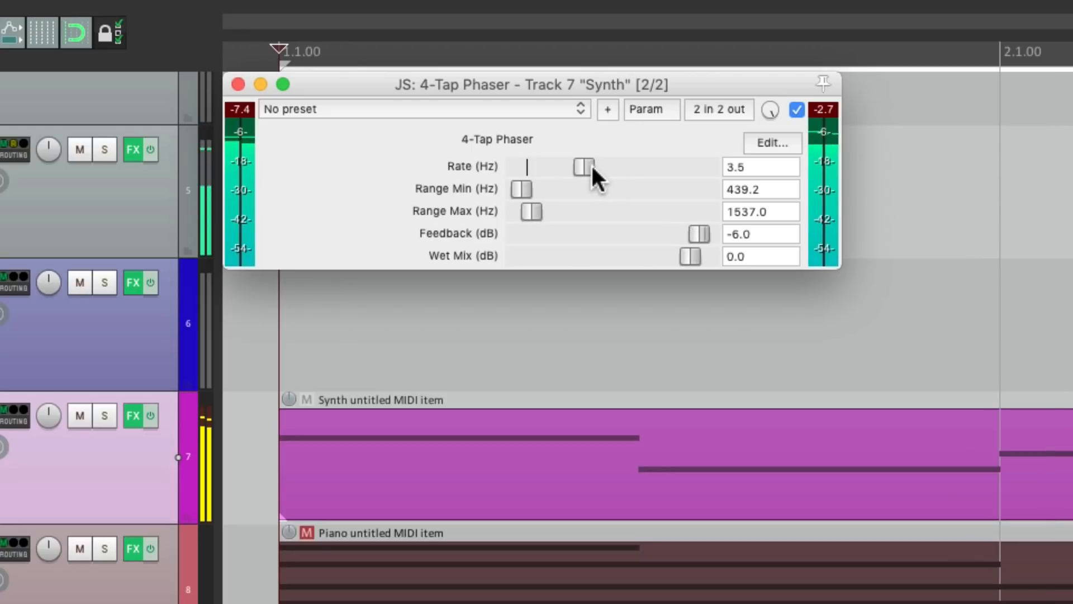
drag(585, 167, 563, 166)
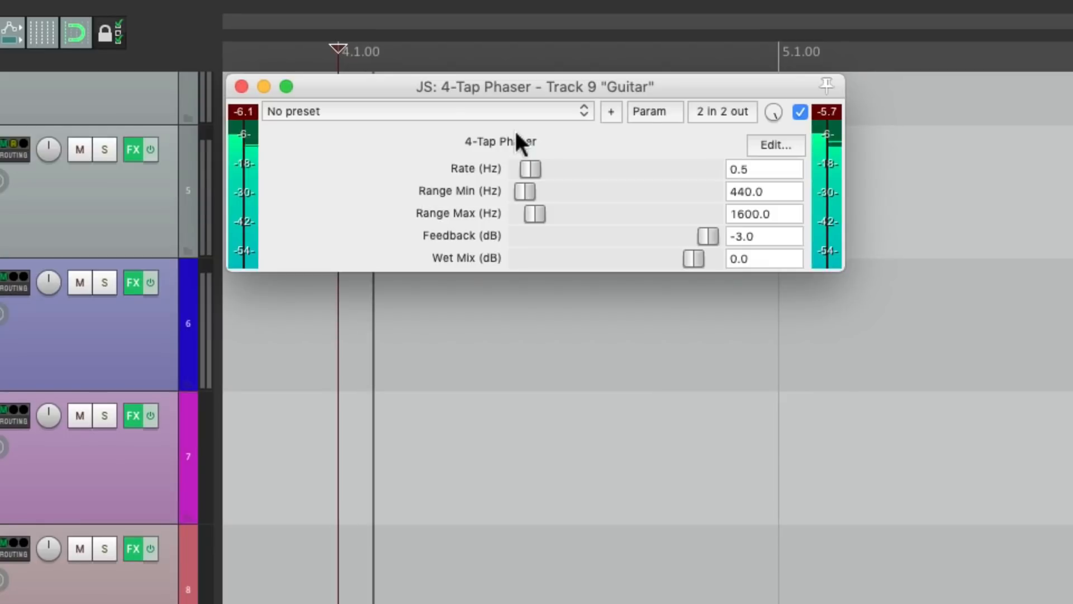
- Set the Guitar phaser to about 4.9 Hz, sweeping 1537–5030 Hz, with -1 dB feedback
drag(524, 191, 529, 191)
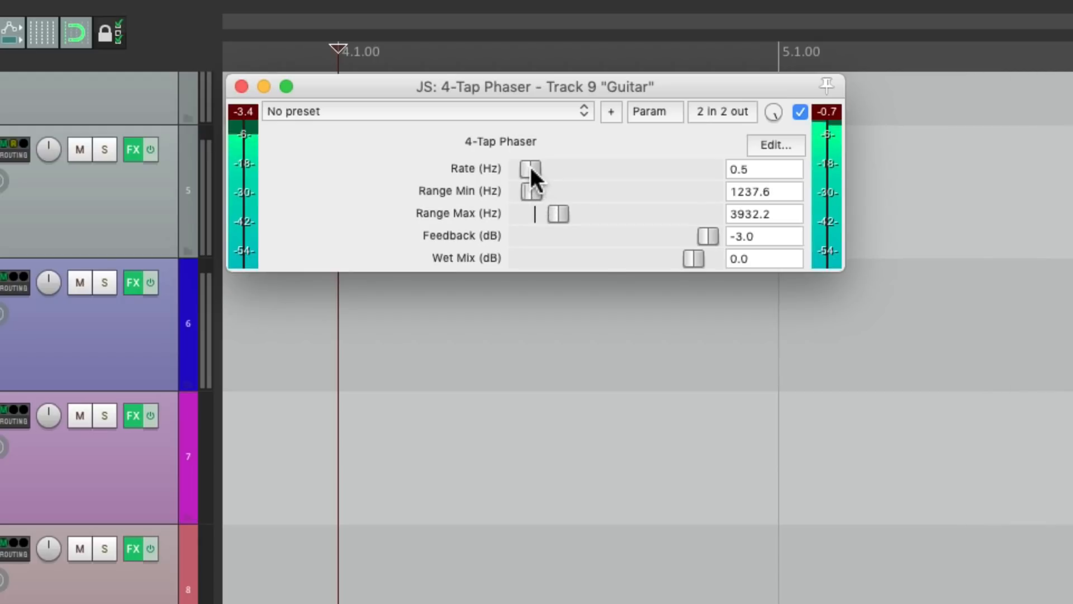
drag(531, 169, 616, 169)
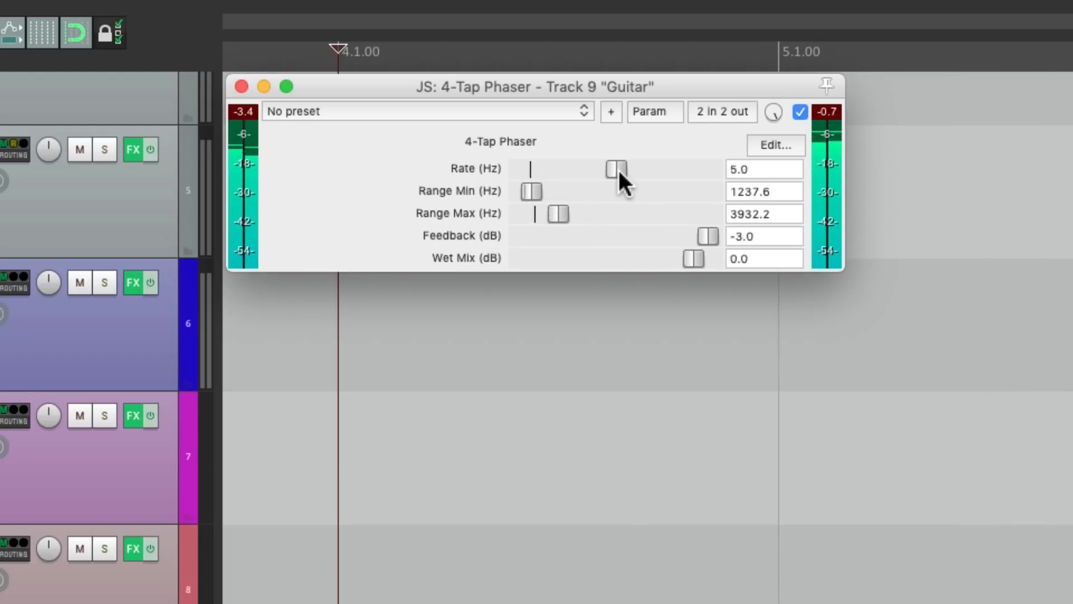
drag(615, 169, 623, 168)
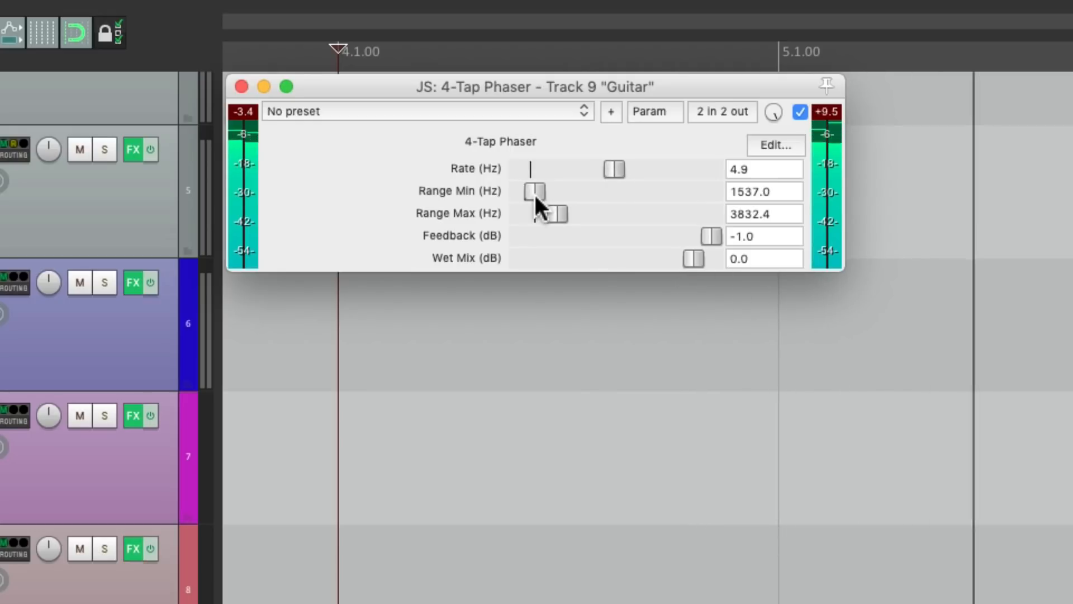
drag(546, 214, 567, 214)
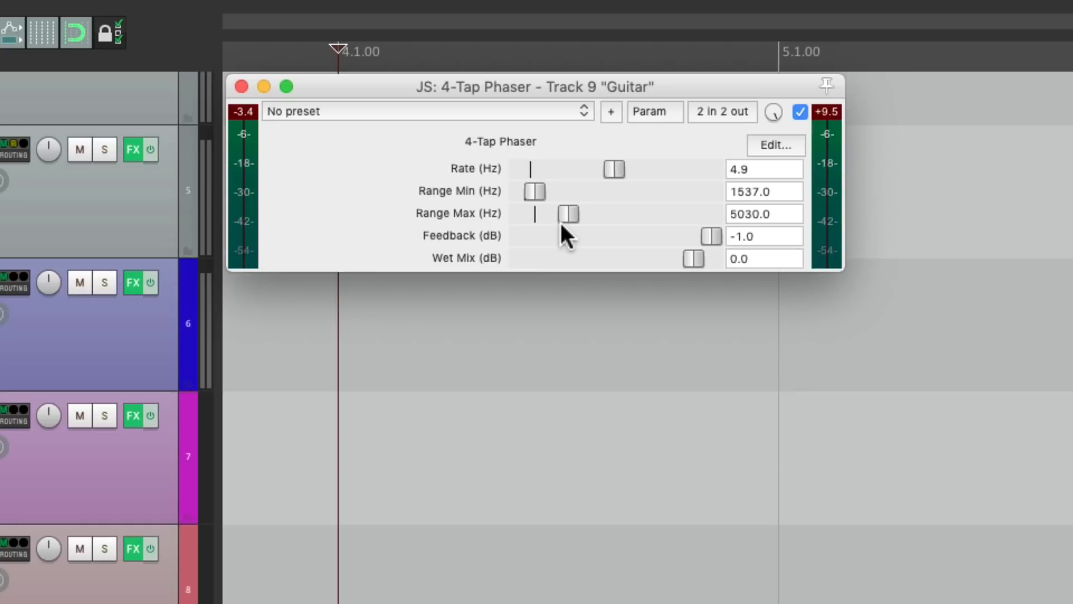